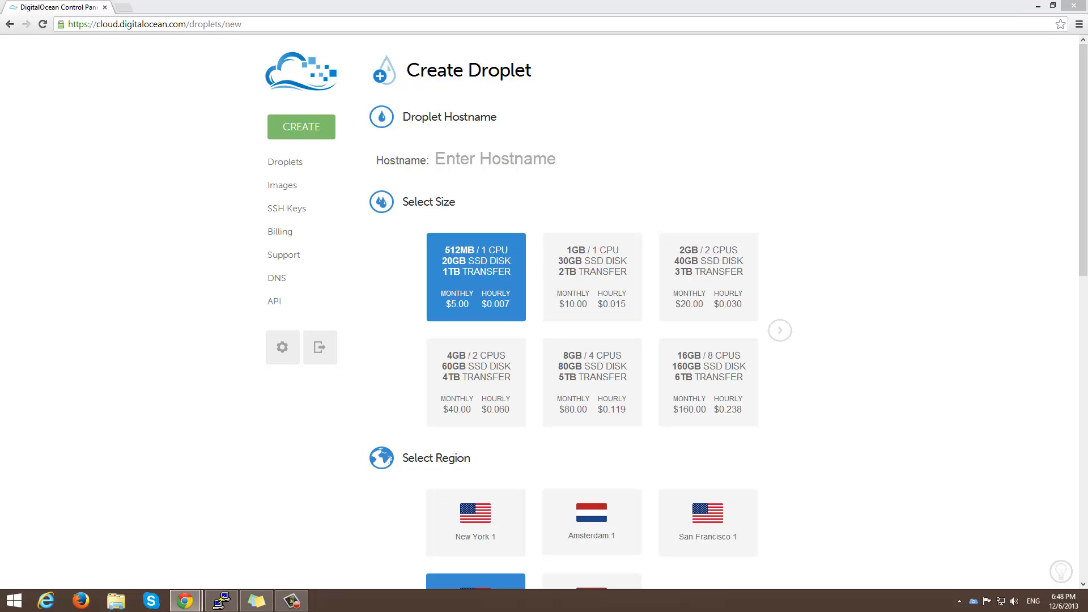
mouse_move(1069, 253)
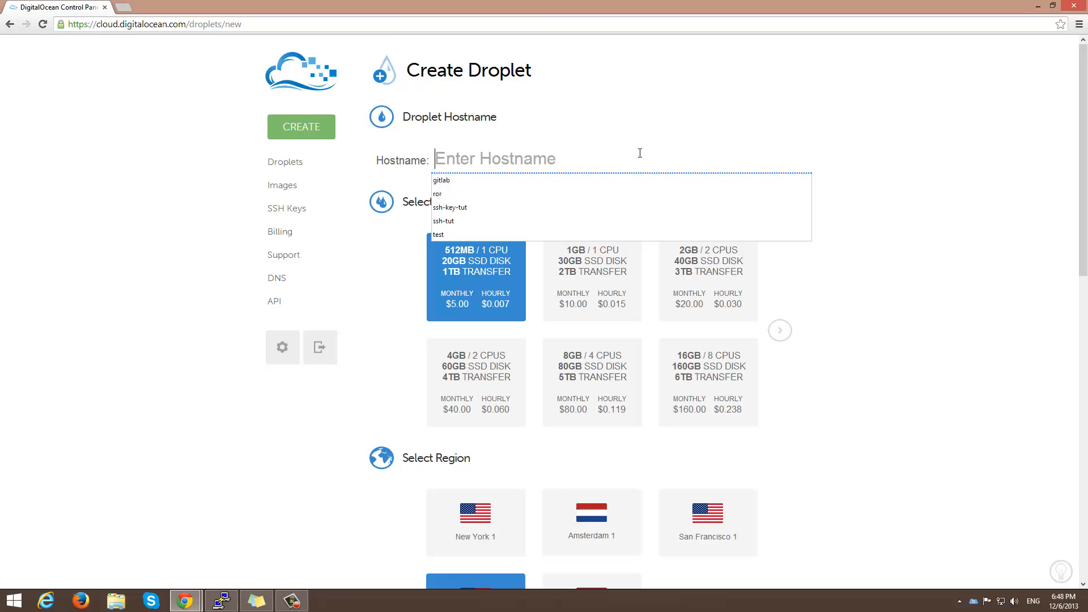
Step: Name the droplet openvpn, keep 512MB and New York 2 with Ubuntu 12.04.3 x64, and attach the SSH-TUT key
text(op)
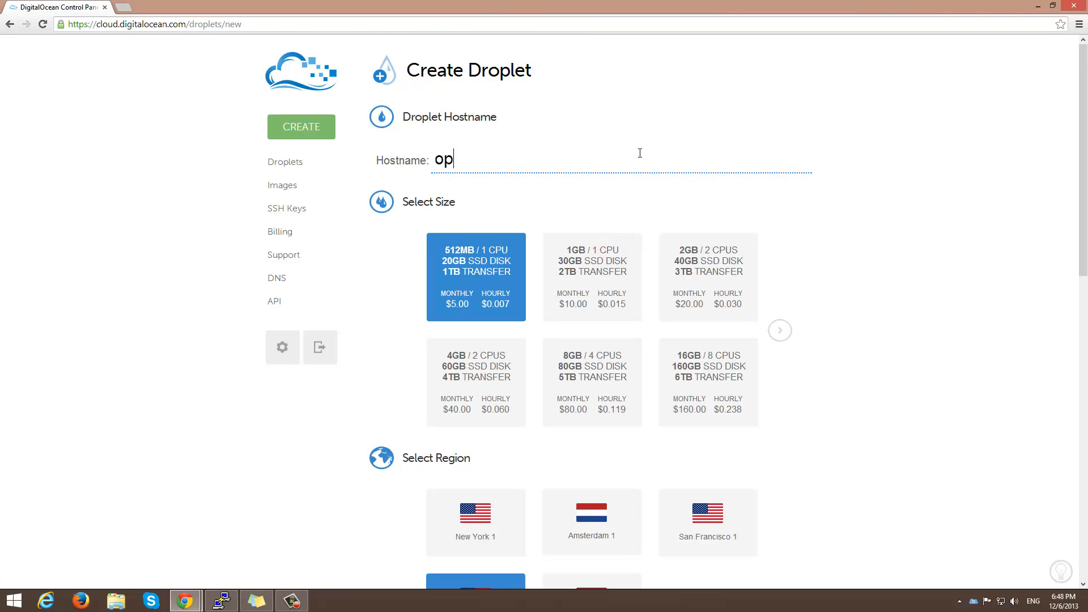
text(envpn)
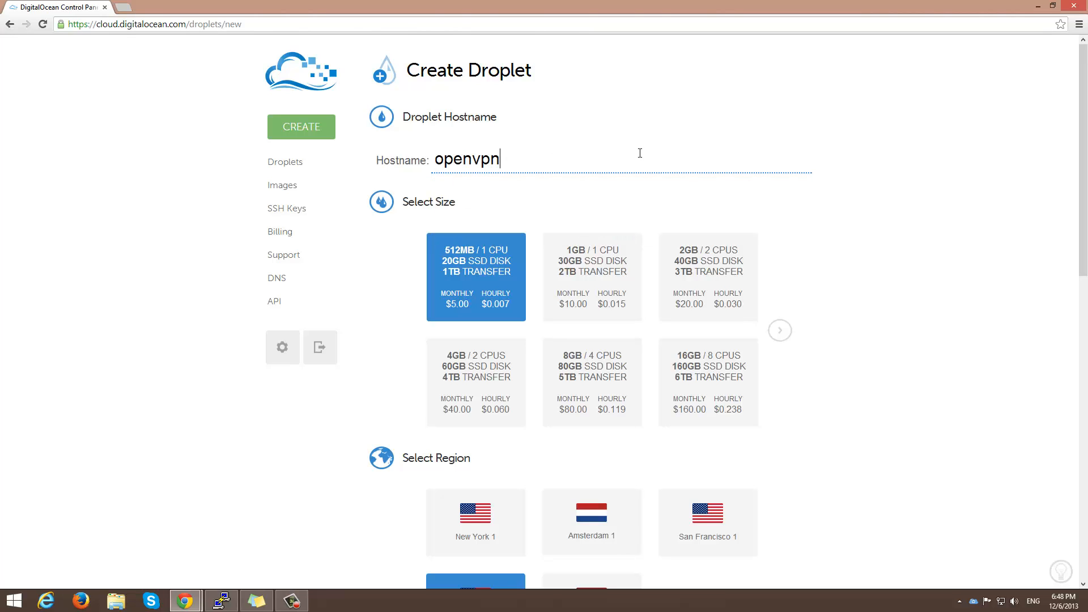
scroll(down, 3)
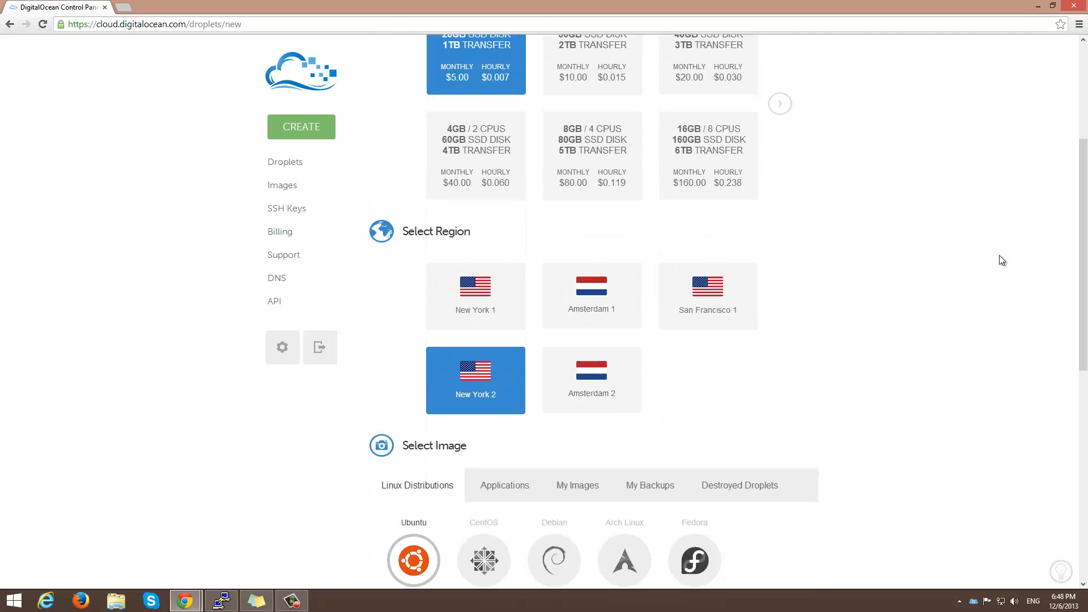
scroll(down, 3)
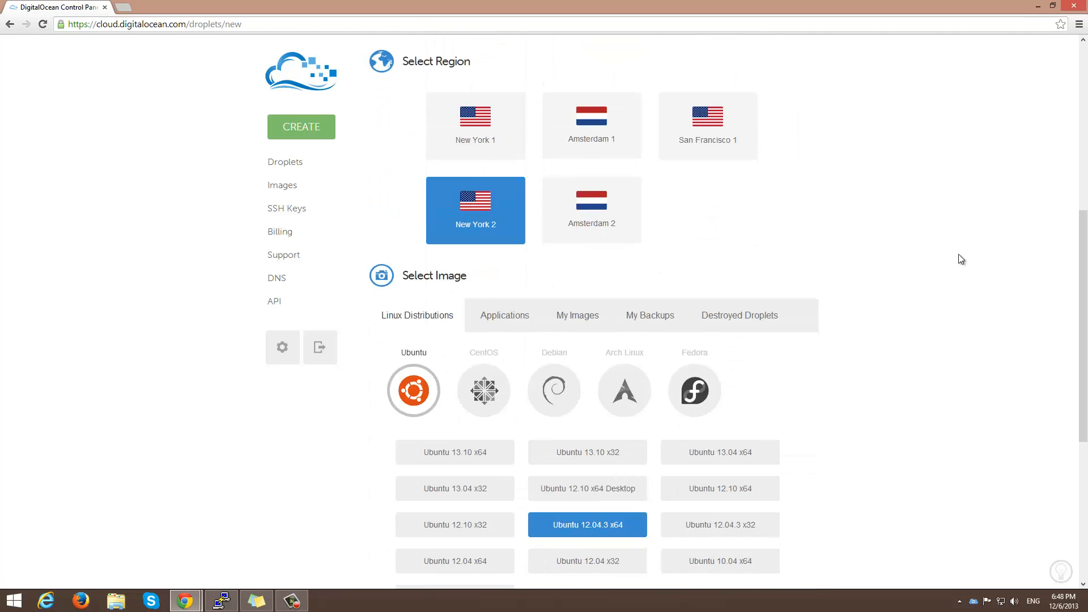
scroll(down, 3)
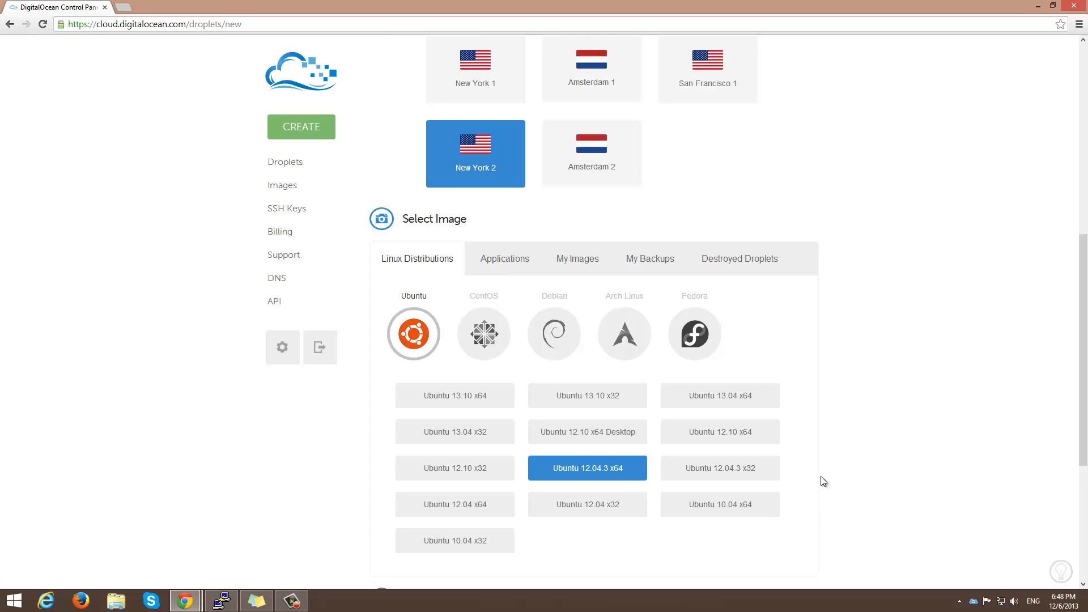
scroll(down, 3)
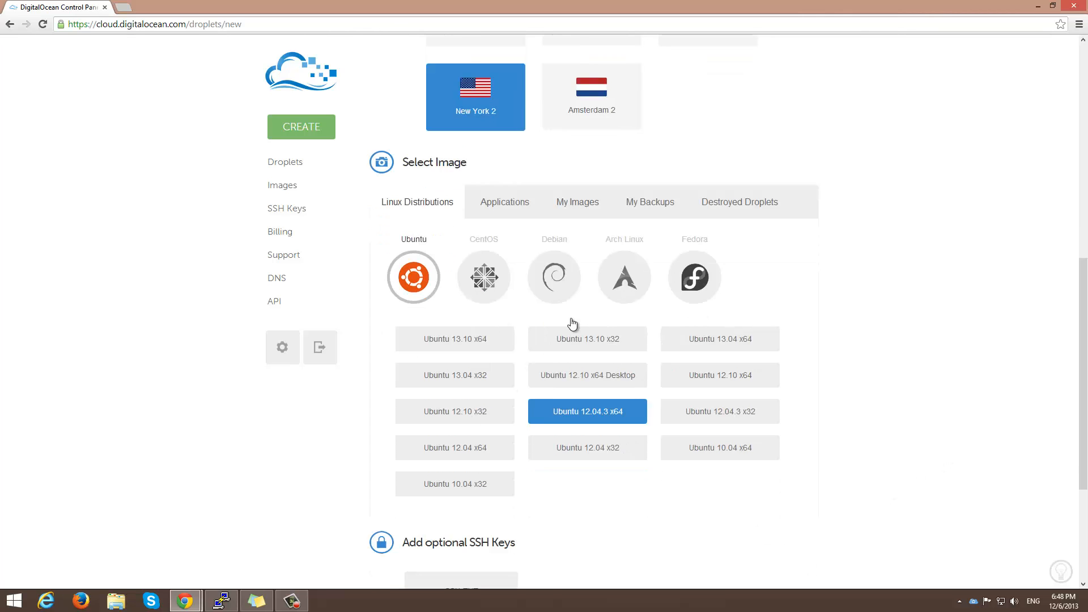
scroll(down, 3)
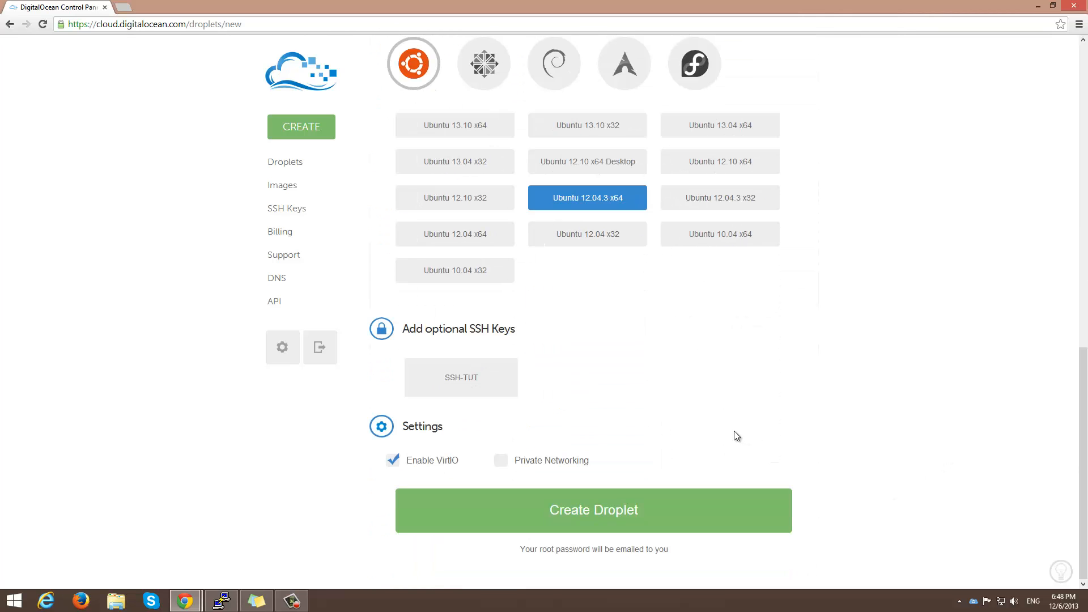
click(460, 377)
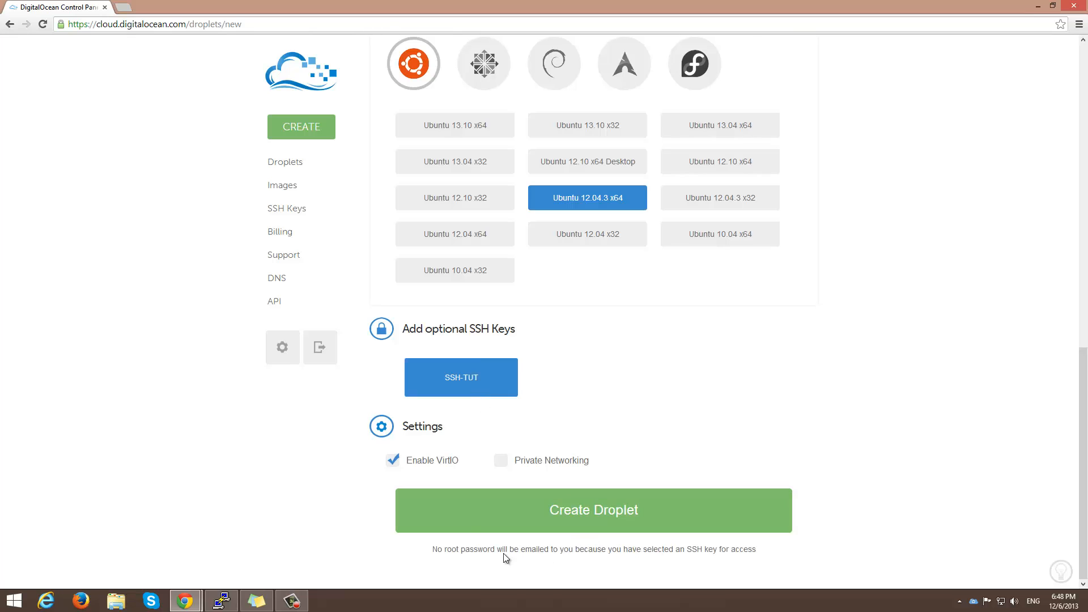
mouse_move(514, 528)
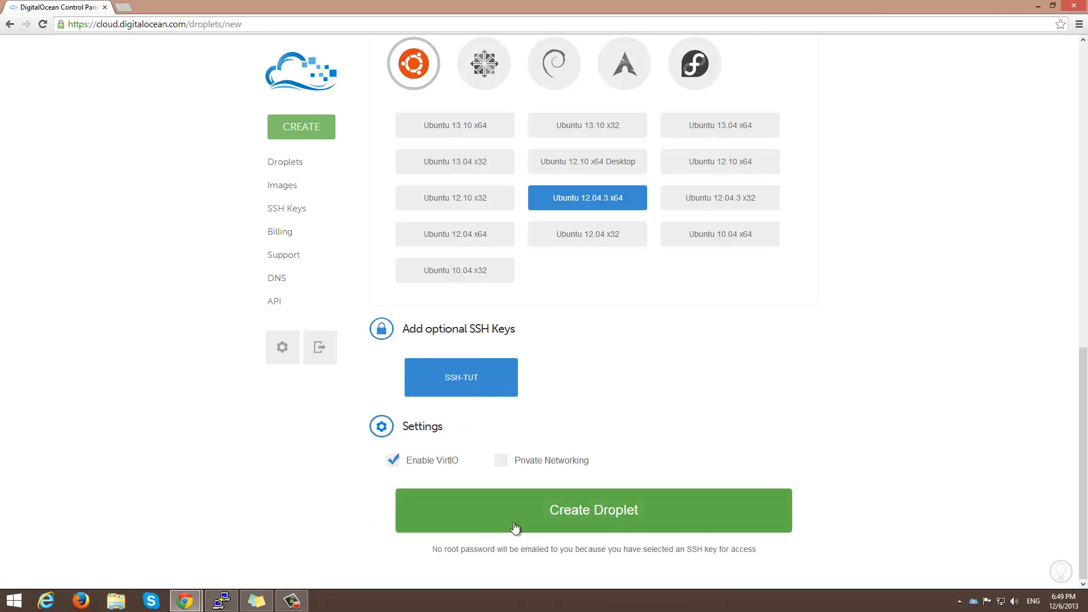
Step: Create the droplet, then in PuTTY review the ssh-key-tut session's root auto-login and private key file
click(592, 510)
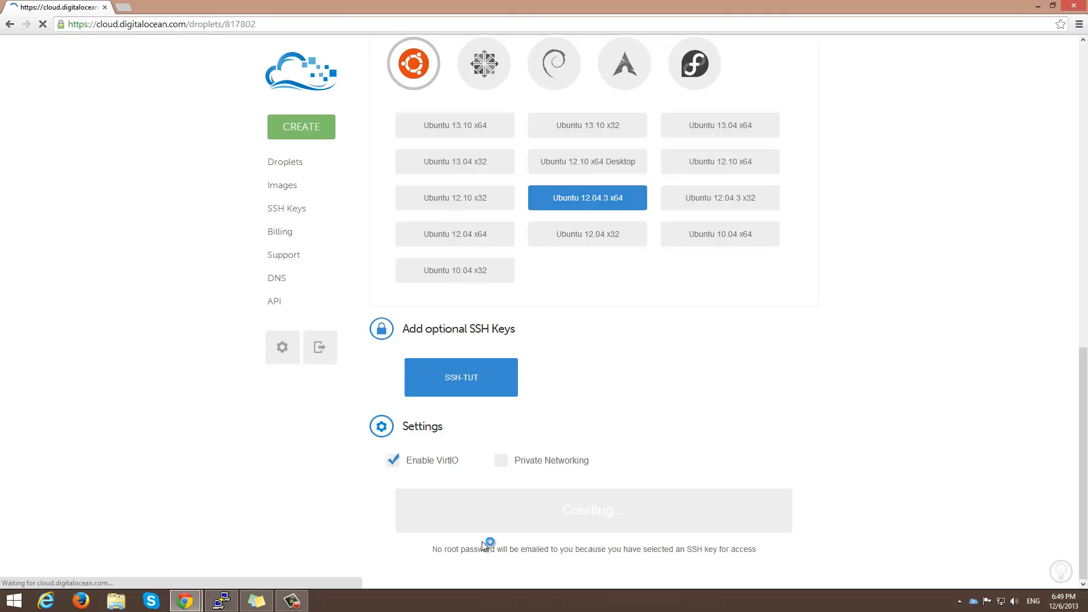
click(593, 510)
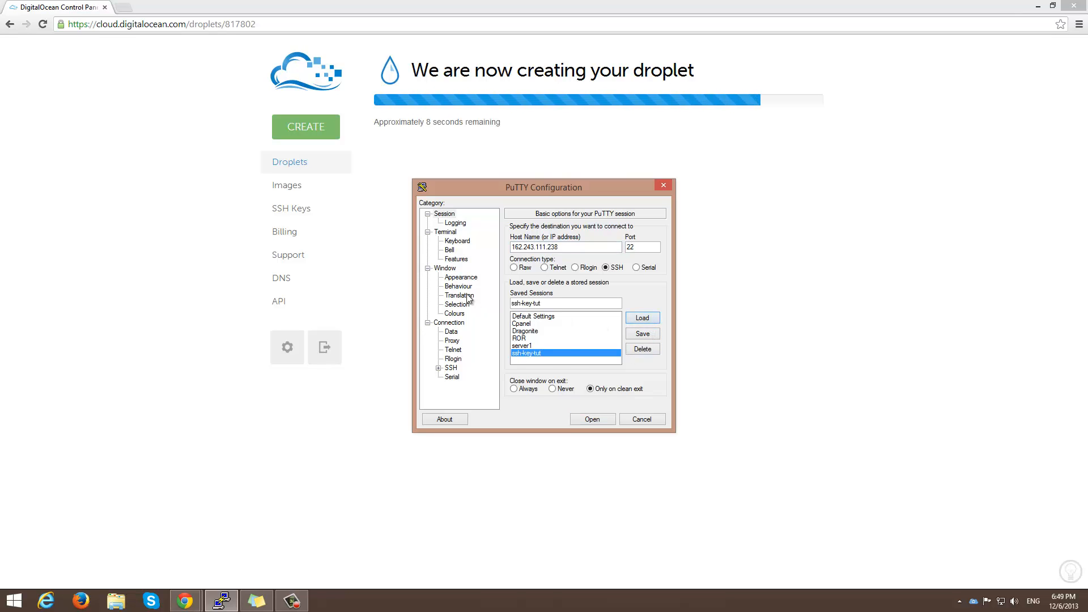
click(452, 332)
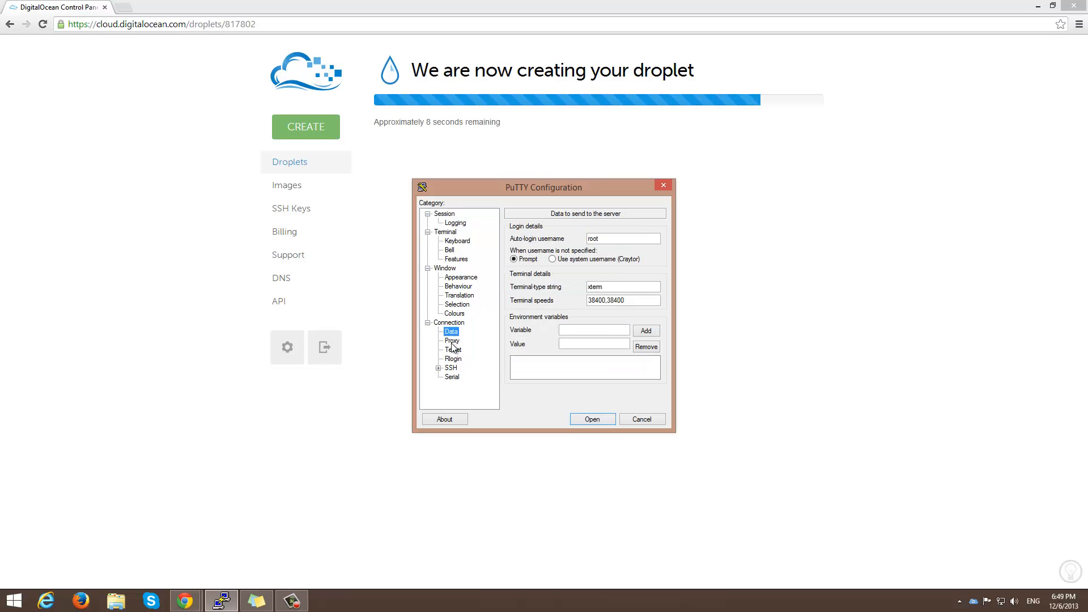
click(453, 340)
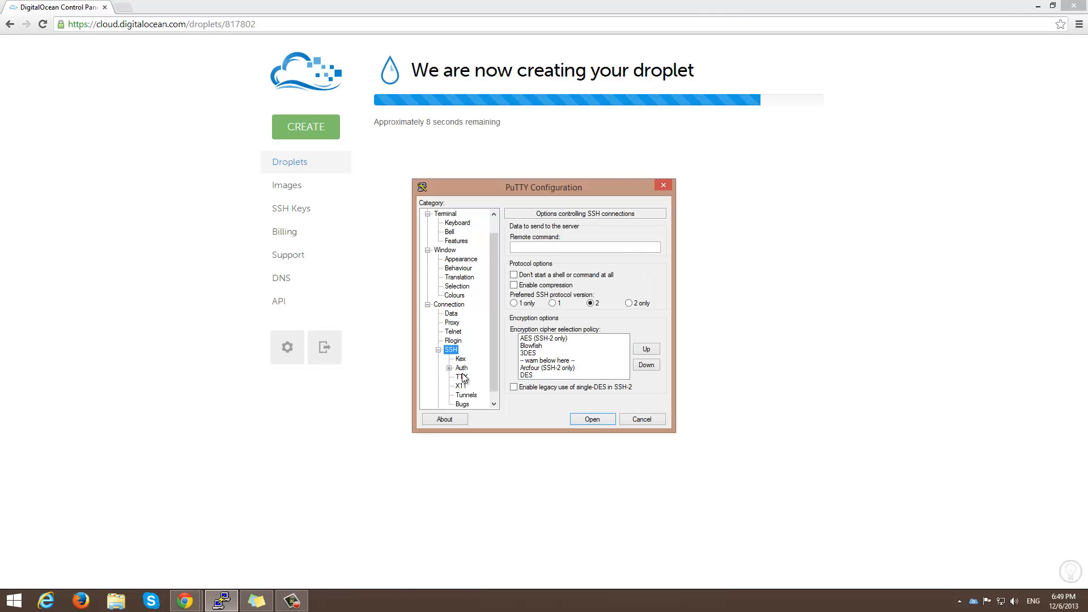
click(460, 367)
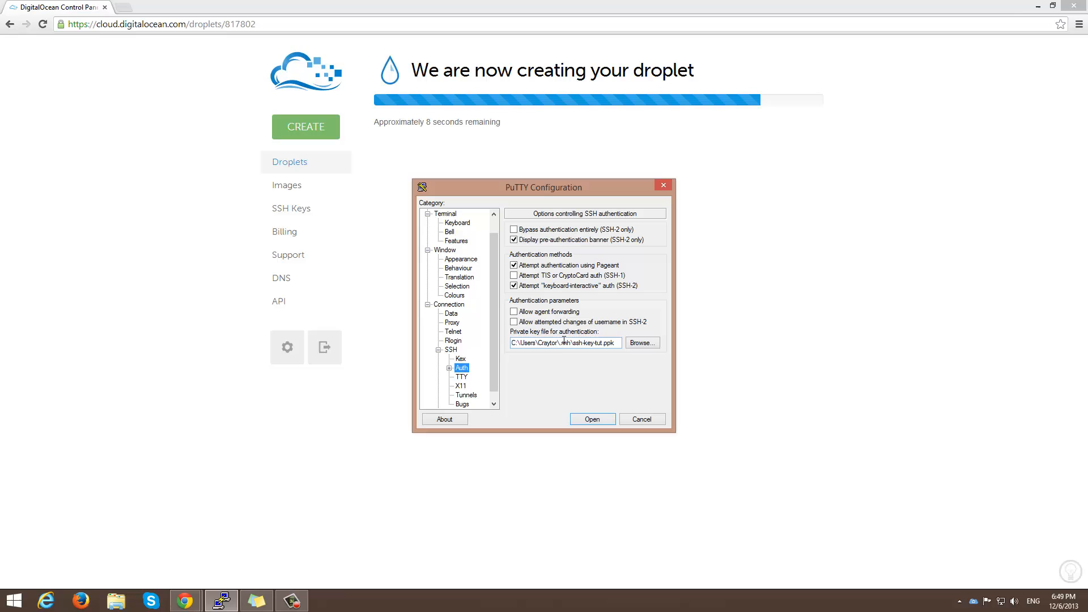
Step: Return to PuTTY's Session settings and clear the old Host Name for the new server address
click(445, 231)
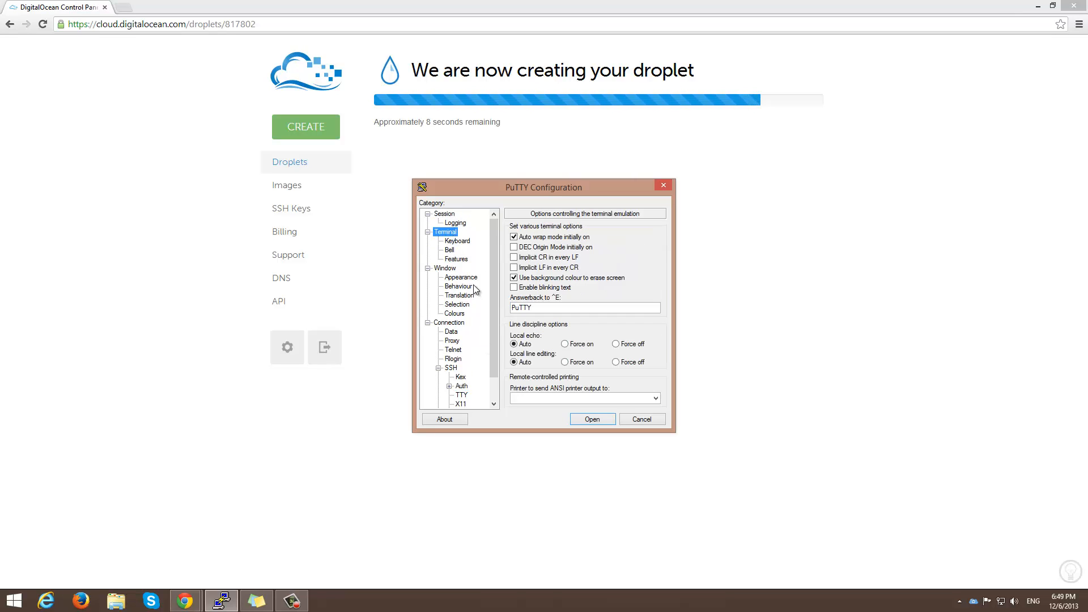
click(443, 213)
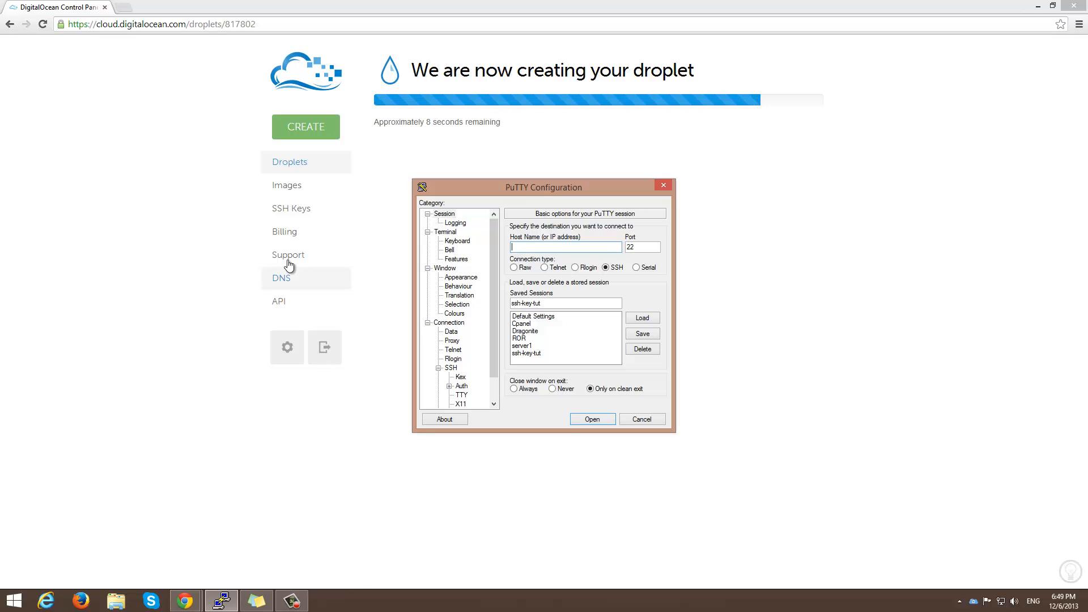
mouse_move(288, 255)
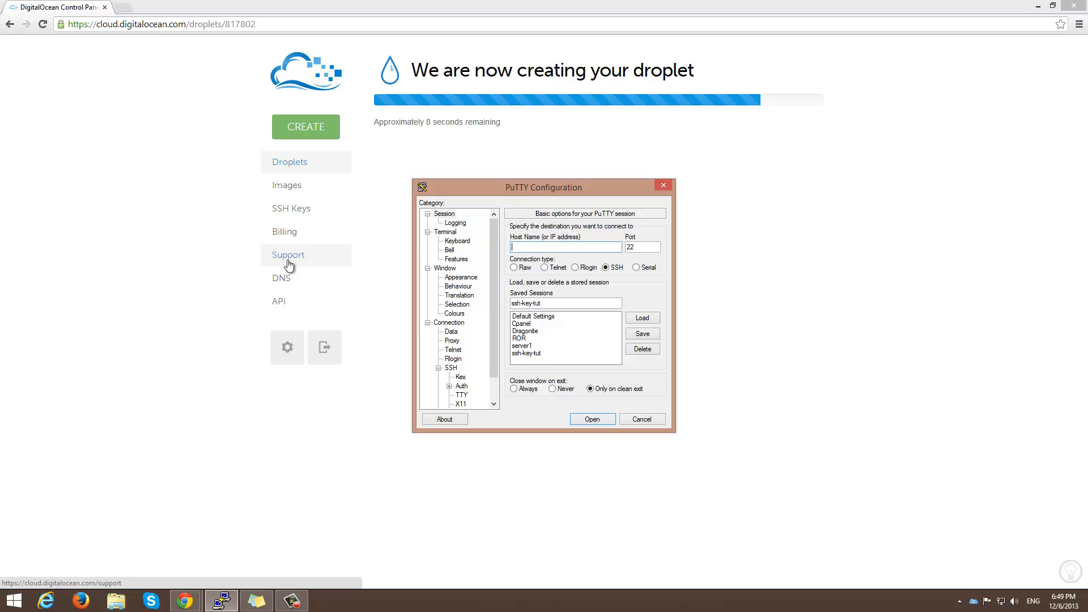
mouse_move(283, 231)
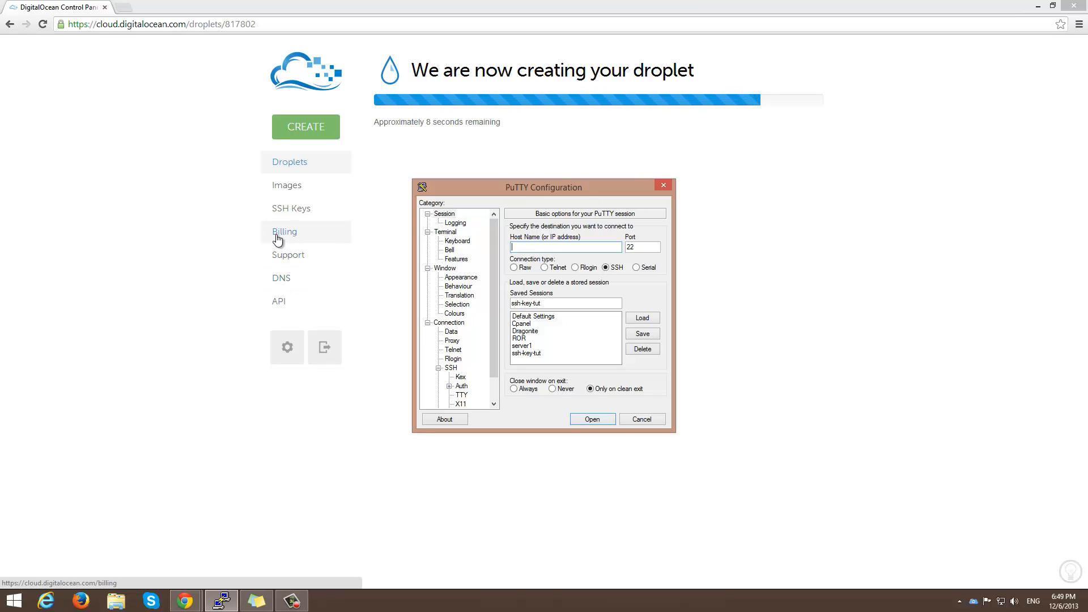
mouse_move(282, 255)
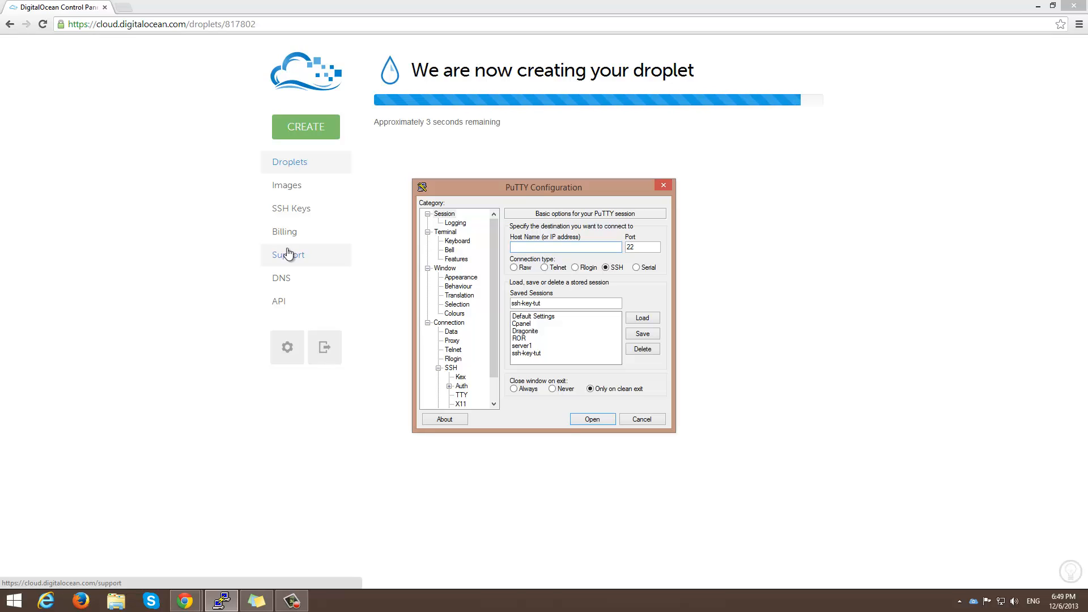
mouse_move(314, 267)
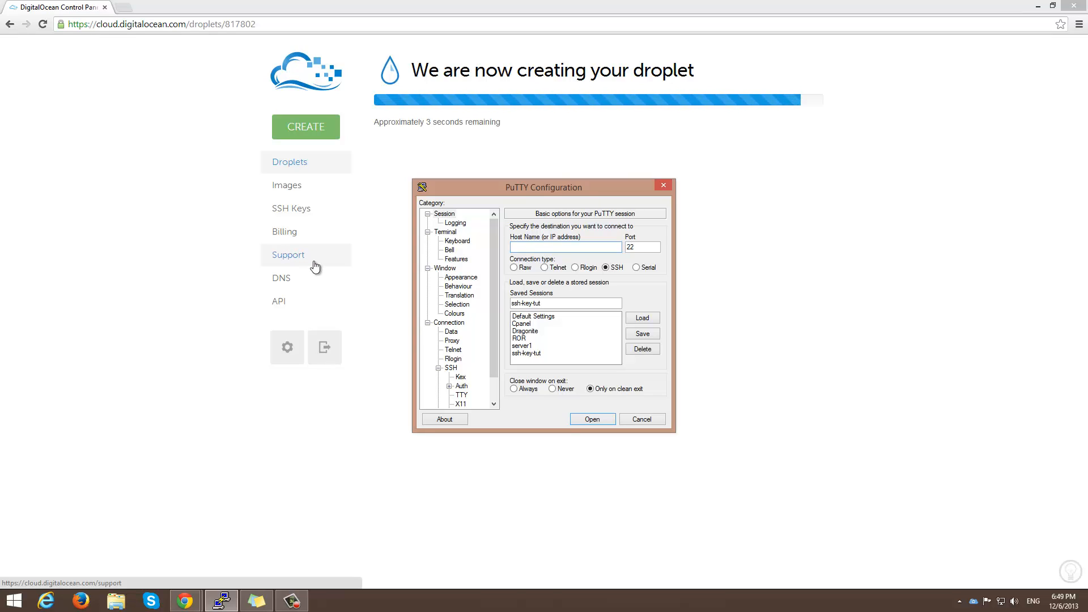
mouse_move(320, 268)
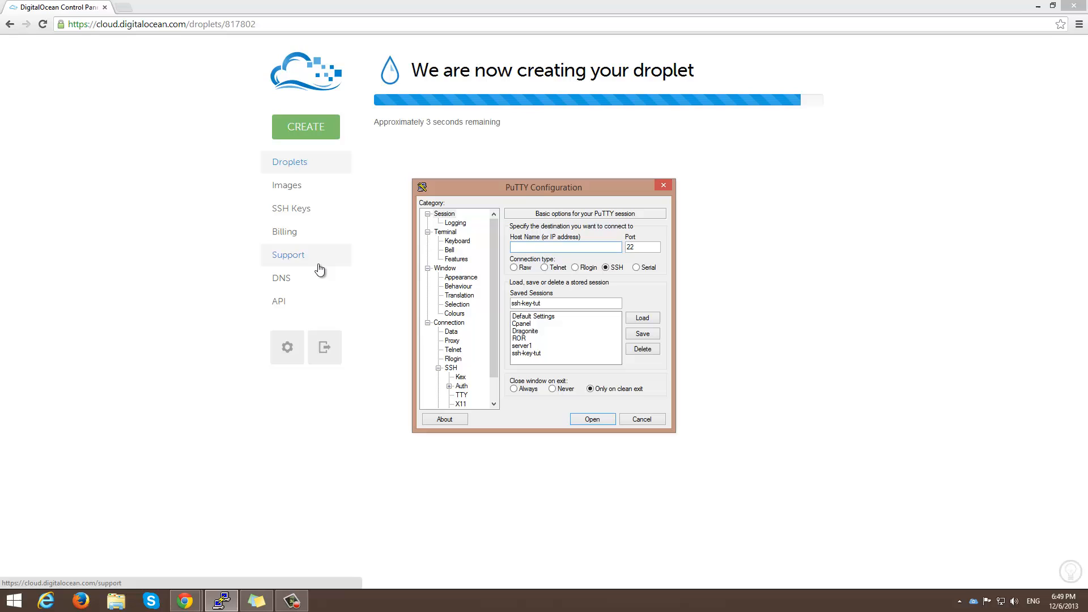
click(564, 247)
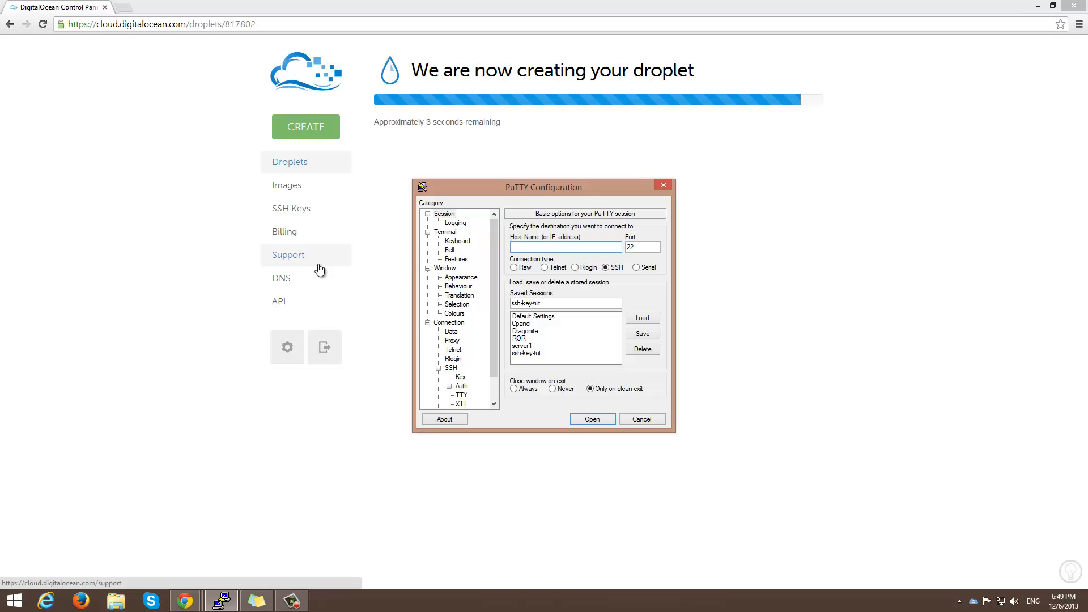
click(288, 255)
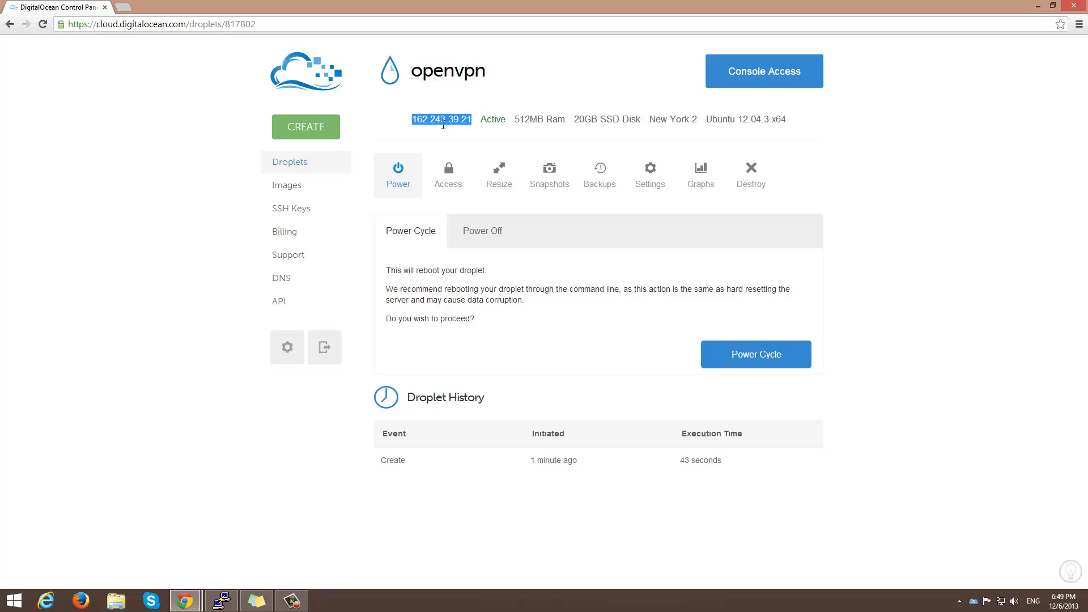
Step: Connect PuTTY to 162.243.39.21 using the saved ssh-key-tut key-based session
click(221, 601)
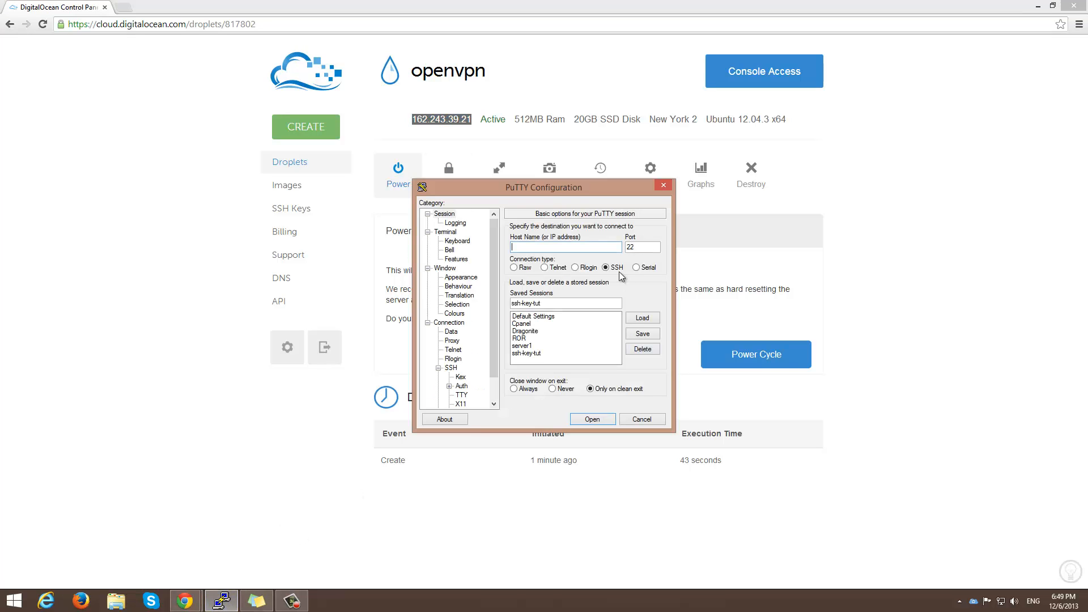
text(162.243.39.21)
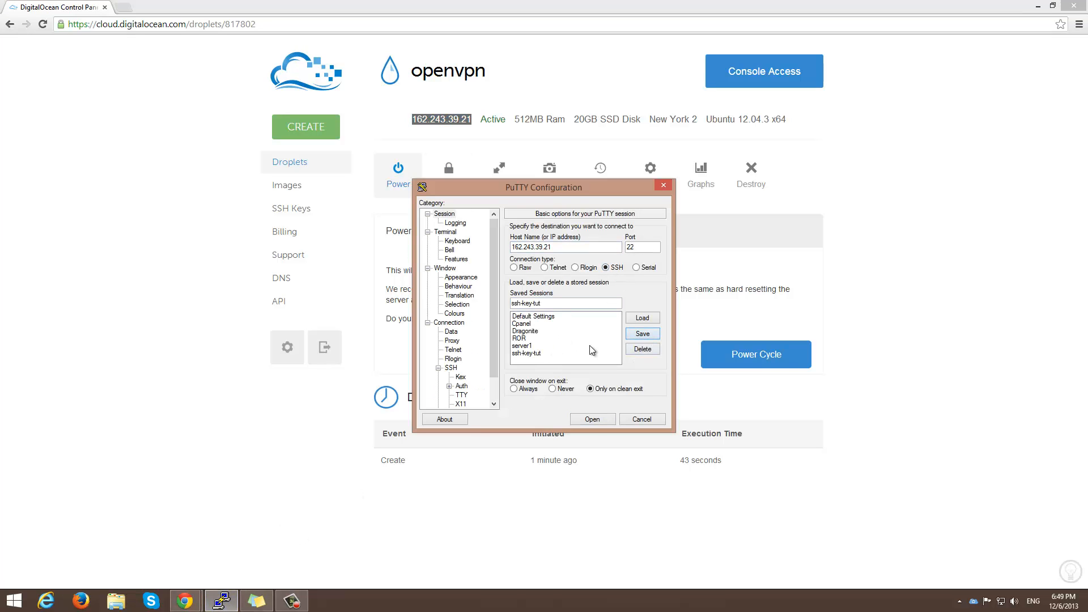
click(564, 304)
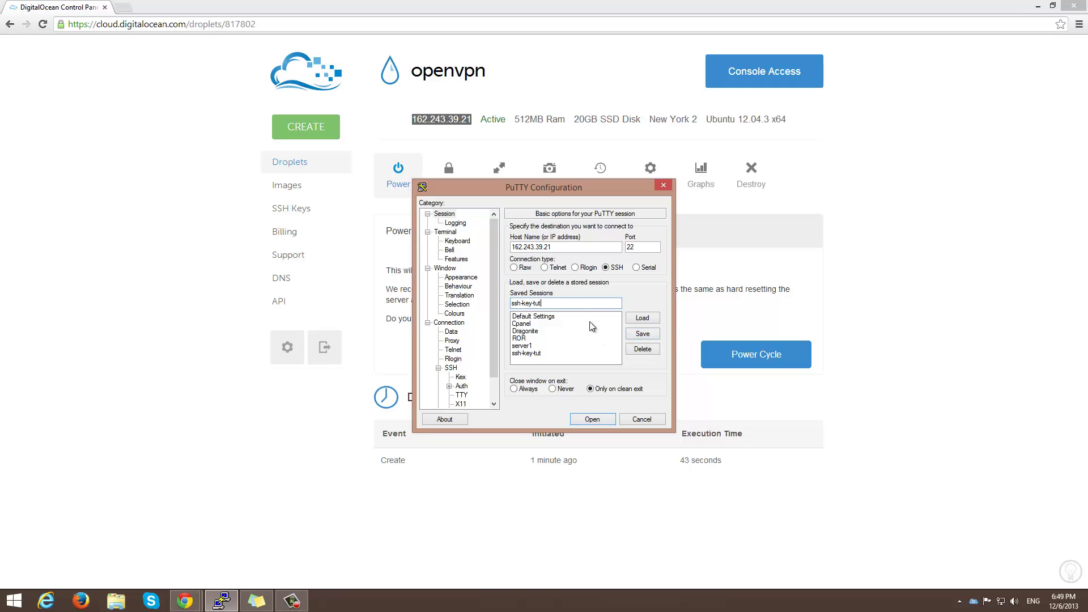
click(592, 418)
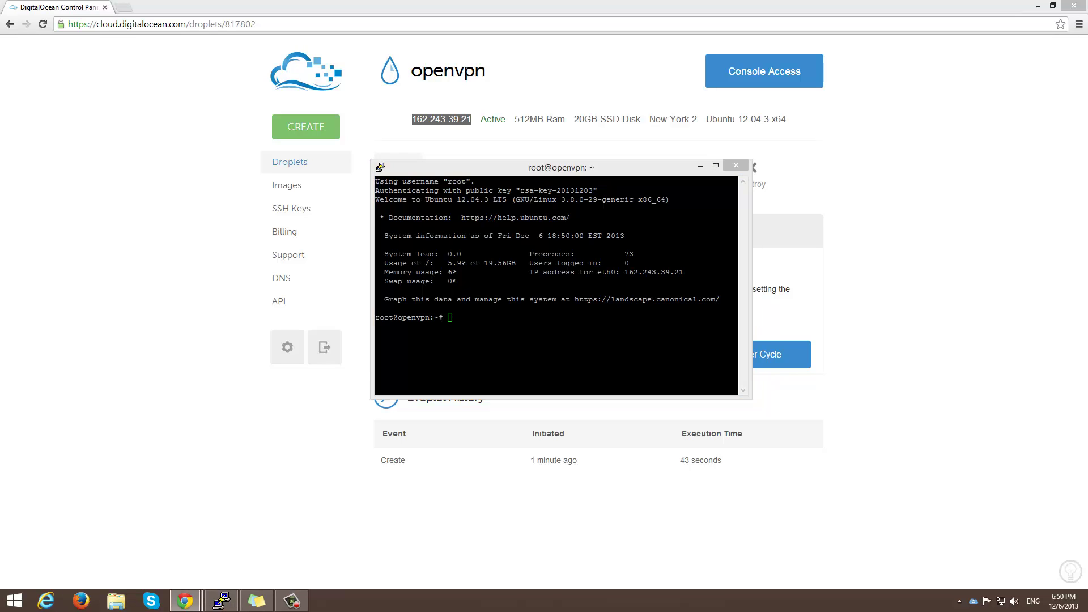
Step: Download the openvpn-as-1.8.4-Ubuntu10 .deb package with sudo wget and install it
text(sudo wget http://swupdate.openvpn.org/as/openvpn-as-1.8.4-Ubuntu10.amd_64.deb)
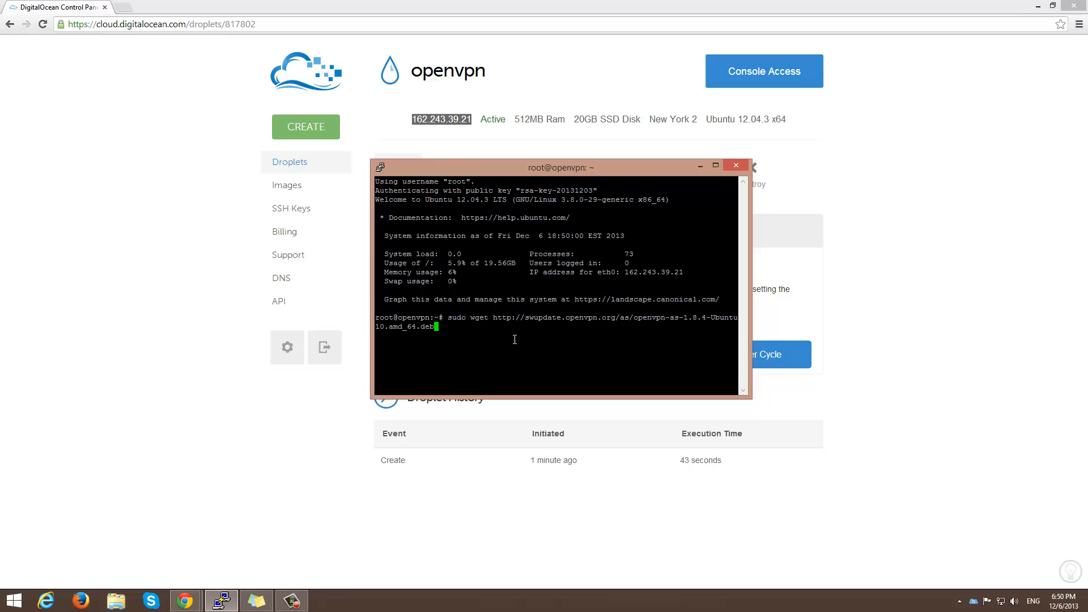
key(Return)
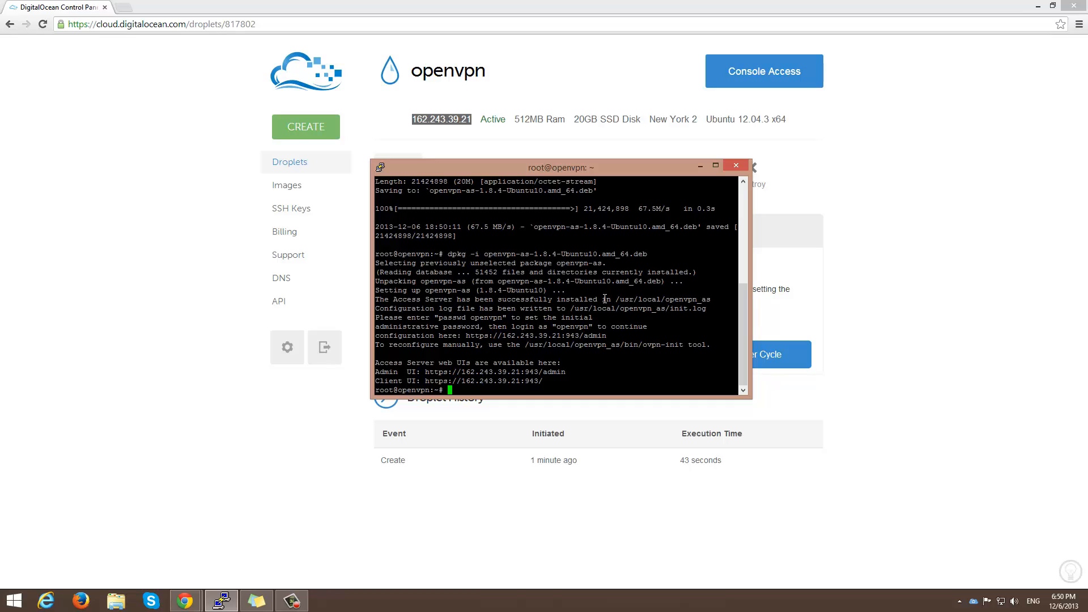
Step: Set the openvpn user's password with passwd, then copy the admin address from the install output
text(passw)
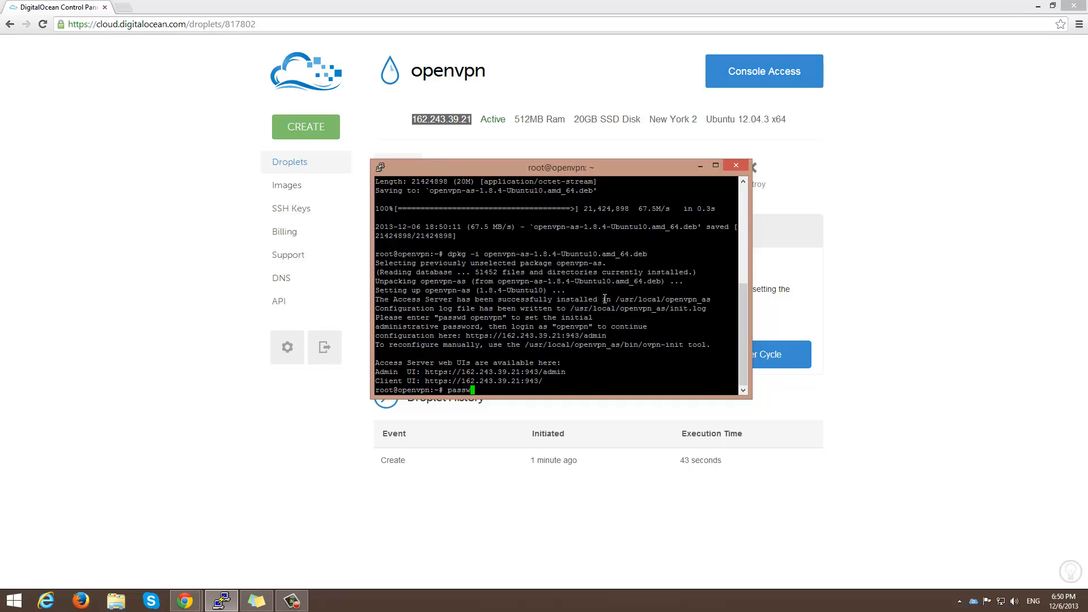
text(openvpn)
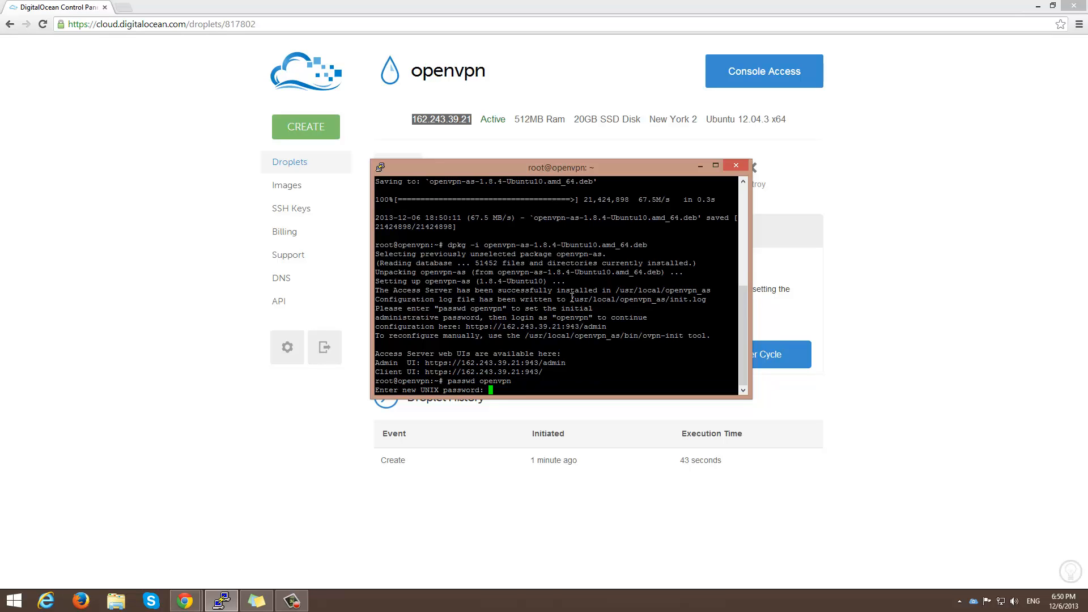
key(Return)
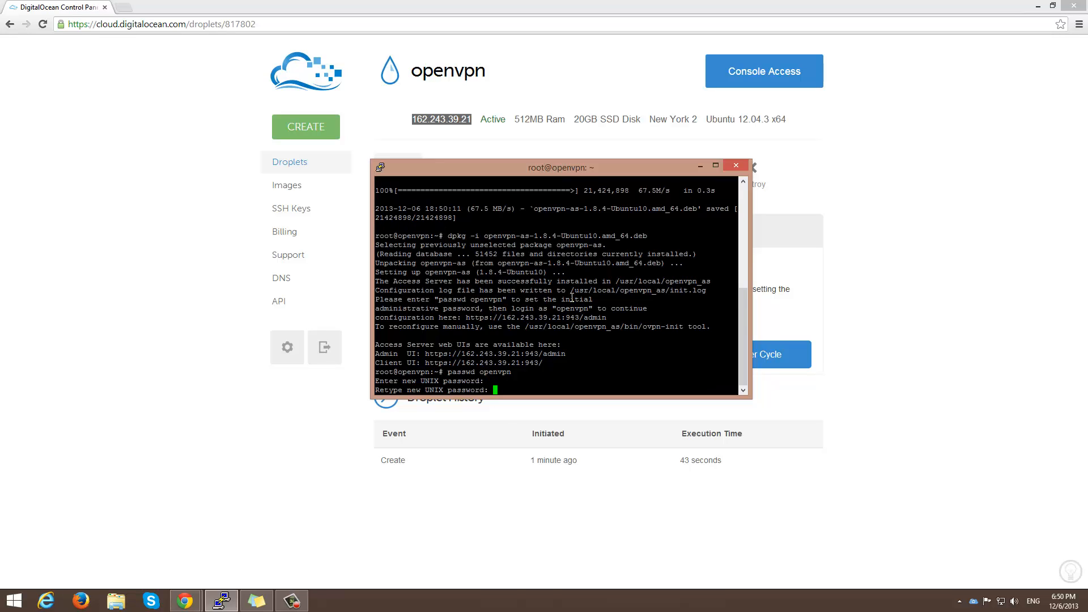
key(Return)
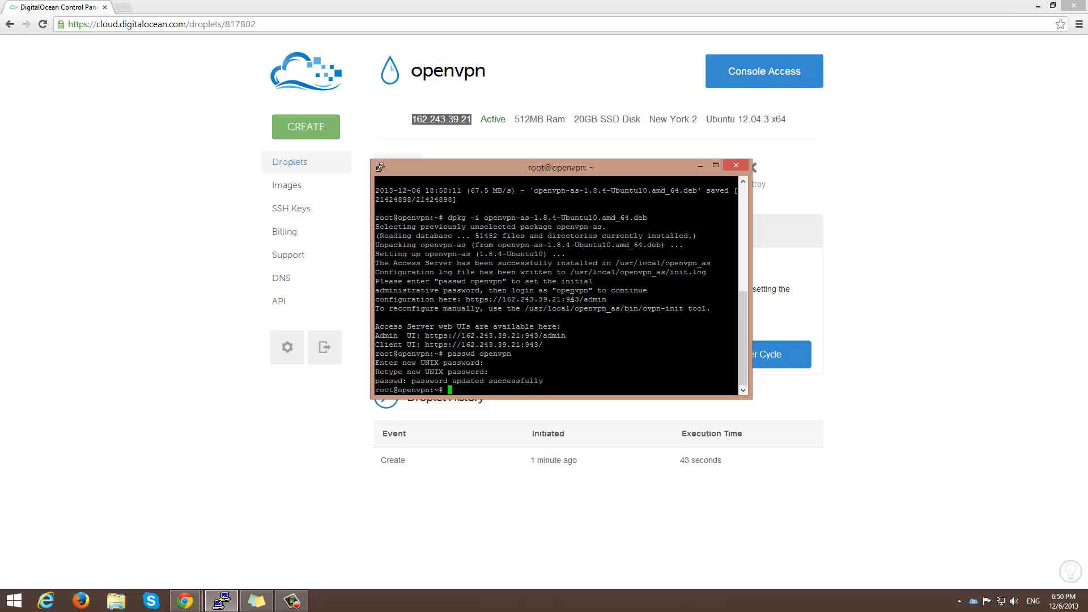
double_click(515, 381)
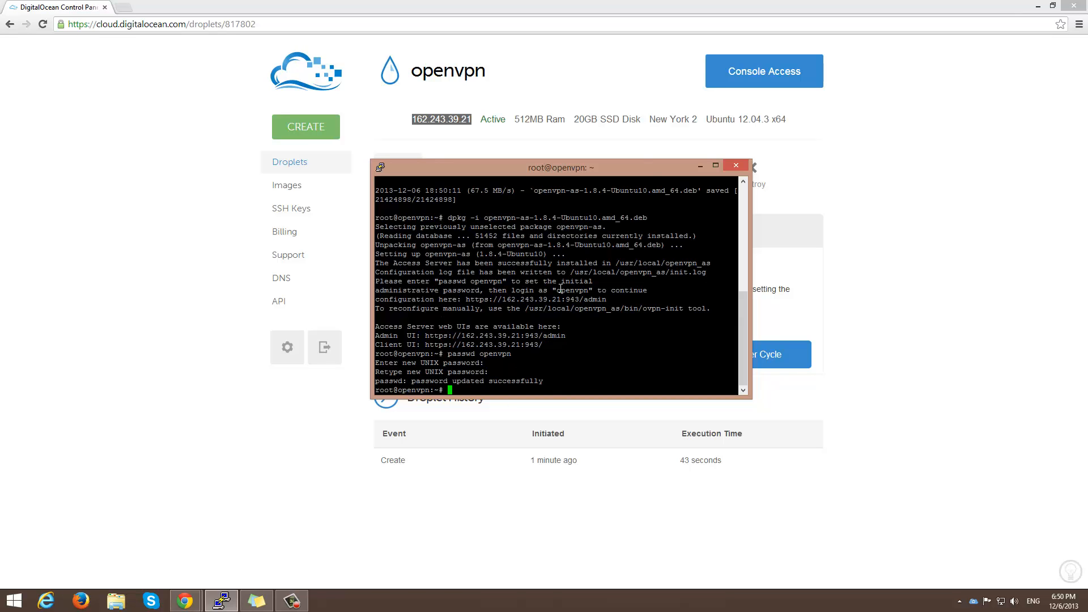
click(735, 165)
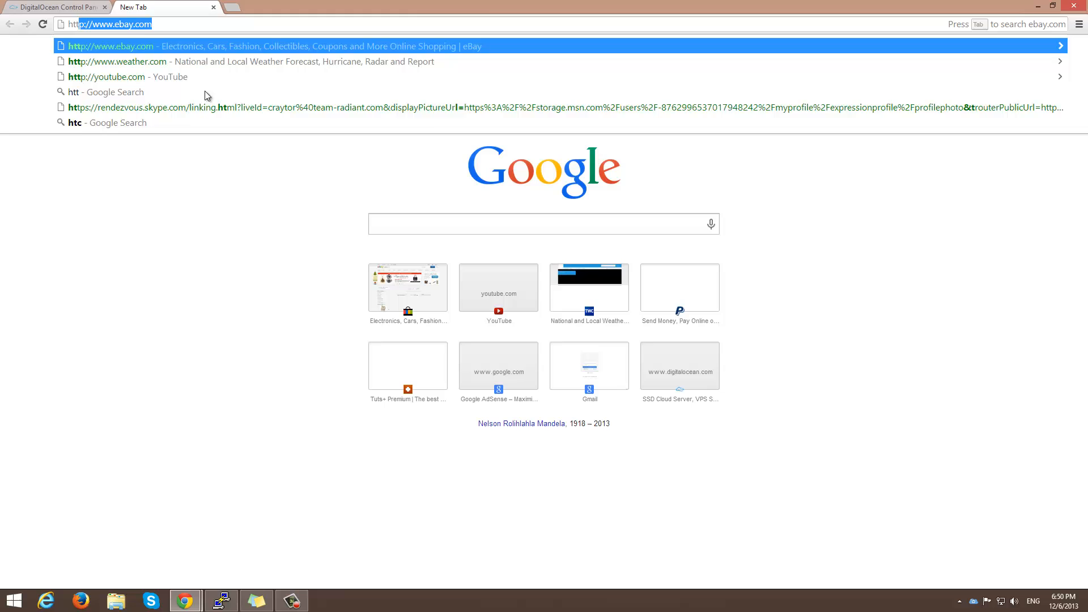
Step: Load the Access Server's https address on port 943 in a Chrome tab to reach the client login page
text(https://162.243.111.238:943)
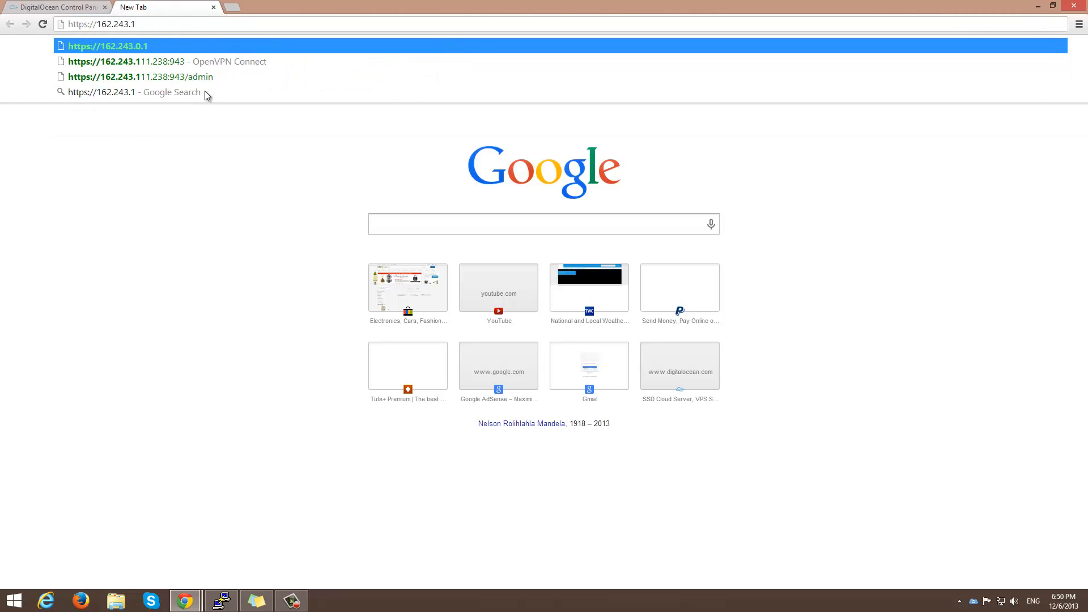
key(Backspace)
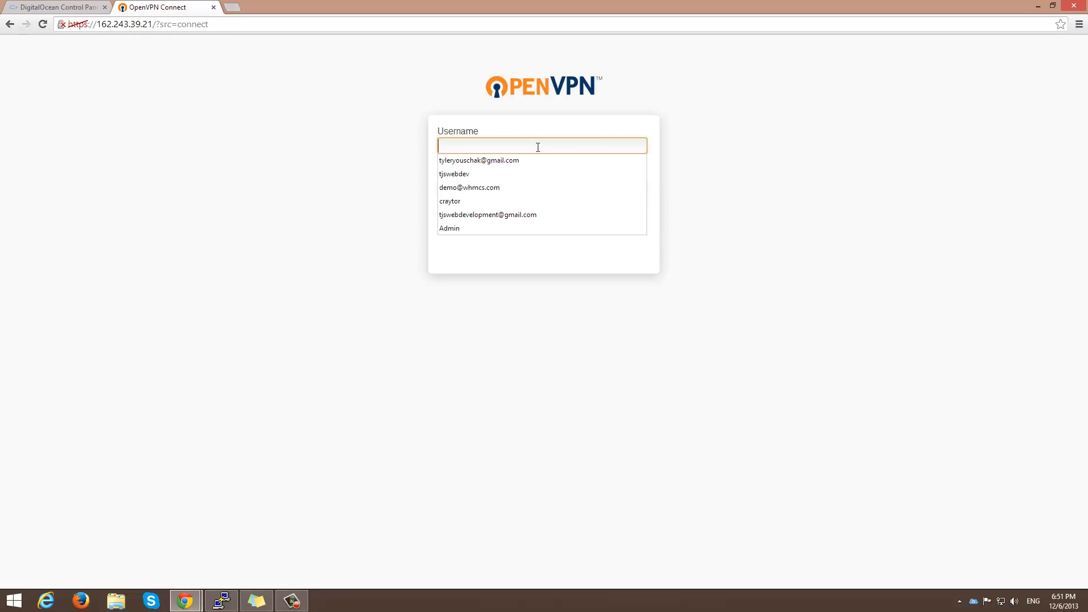
Step: Sign in to OpenVPN Connect as openvpn and start the OpenVPN Connect client download
click(388, 133)
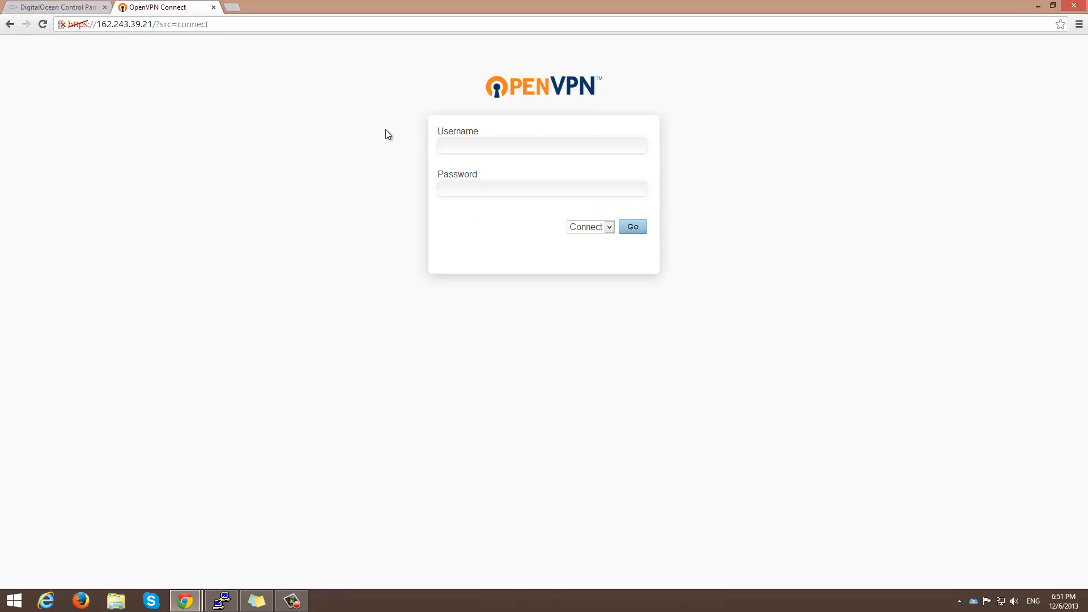
click(542, 145)
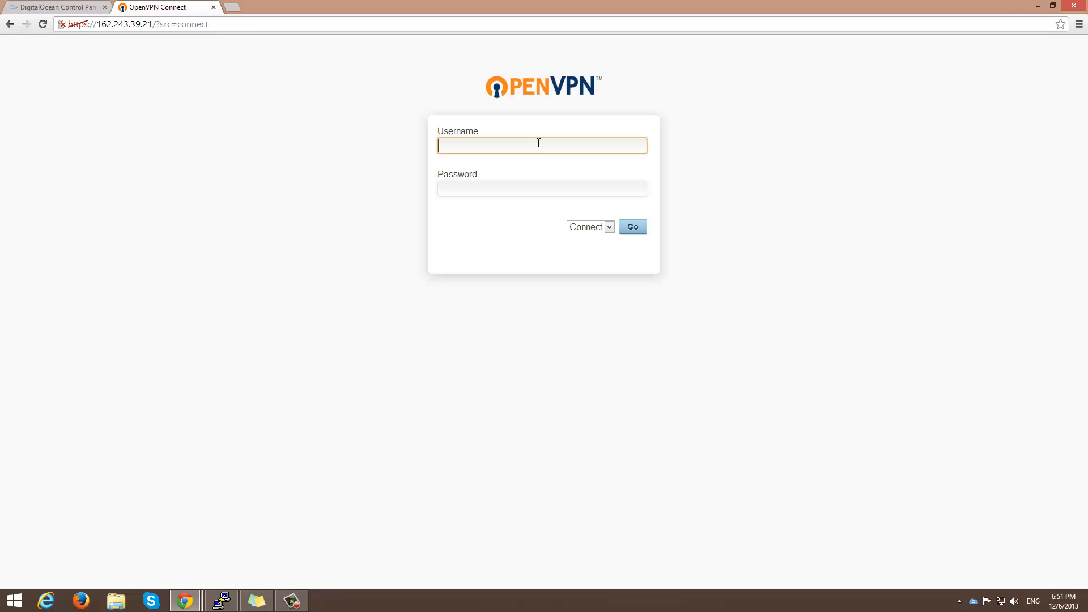
text(openvpn)
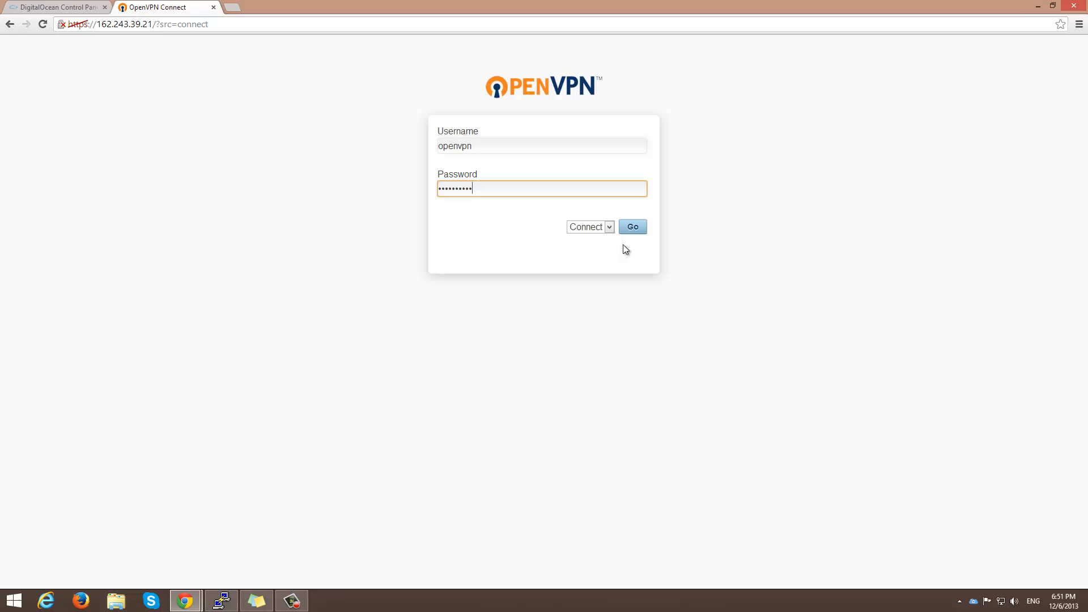
click(632, 227)
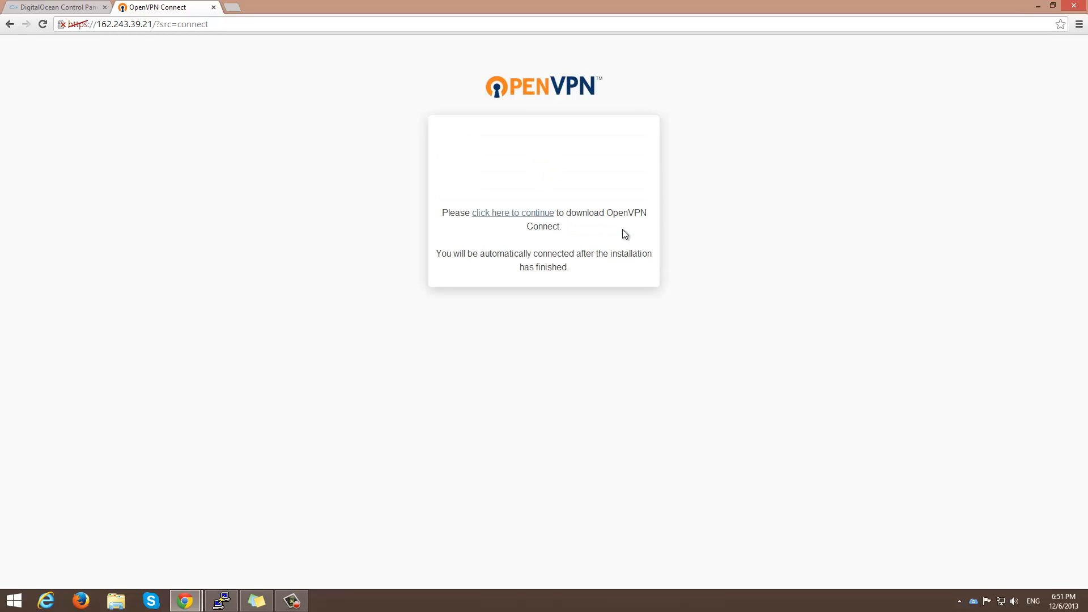
click(513, 212)
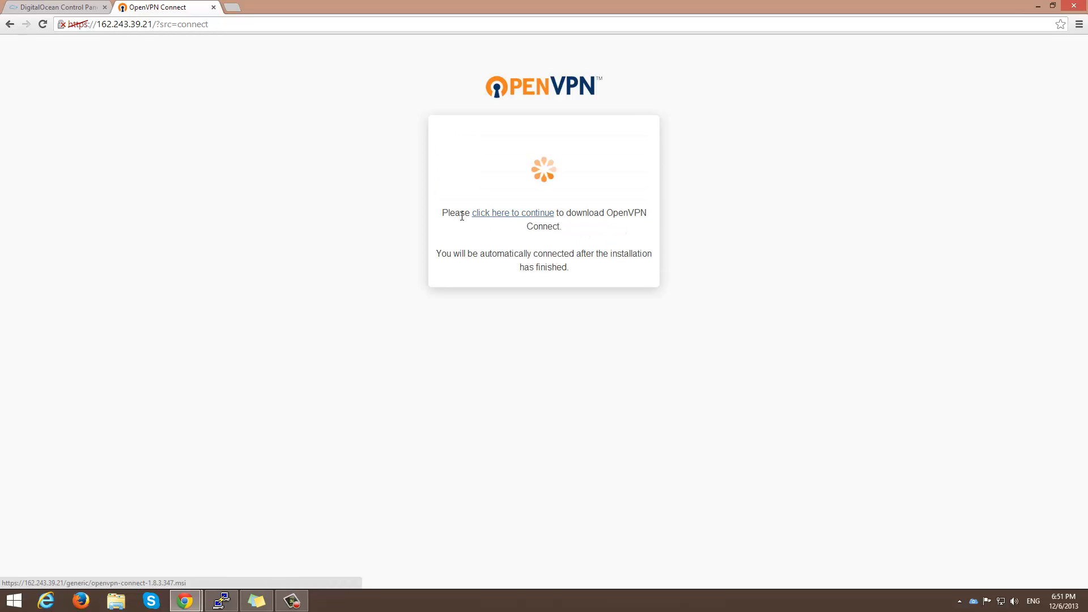
Step: Run the OpenVPN Connect installer, then bring up the tray icon's connection menu
click(512, 212)
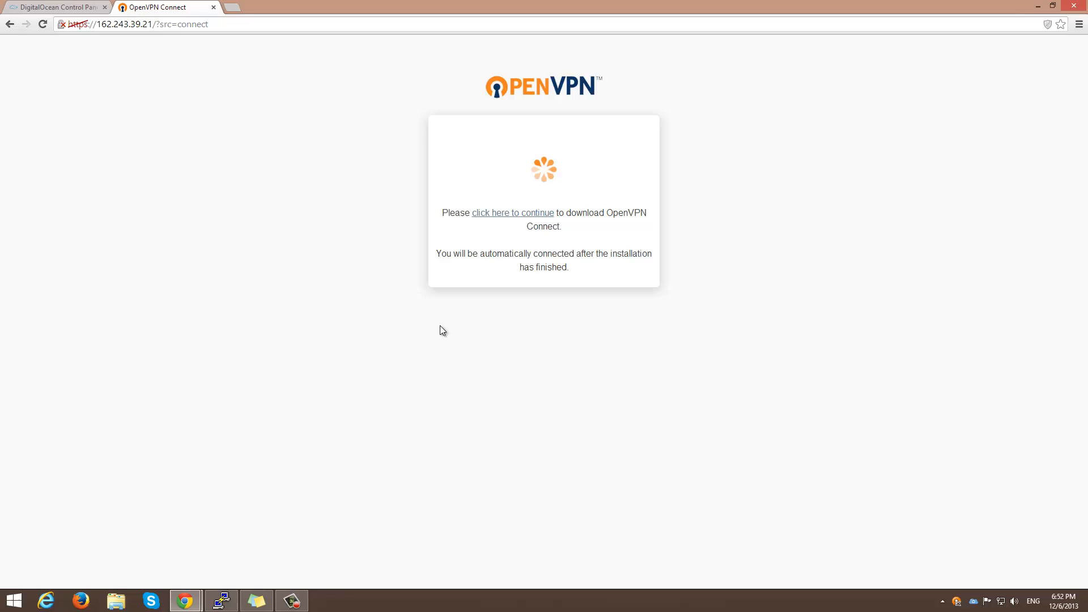
mouse_move(956, 602)
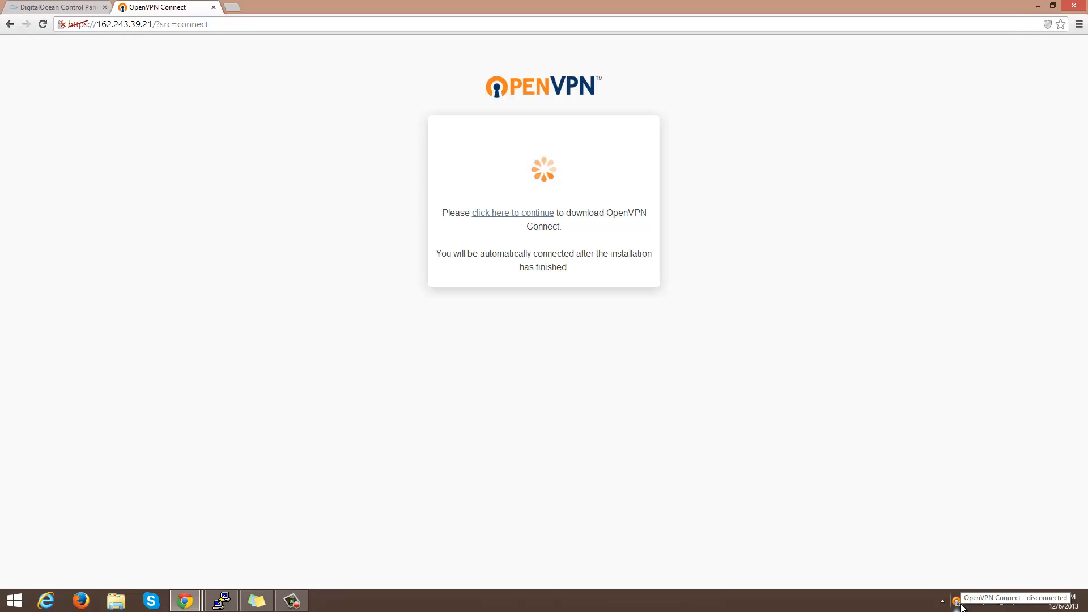
mouse_move(847, 494)
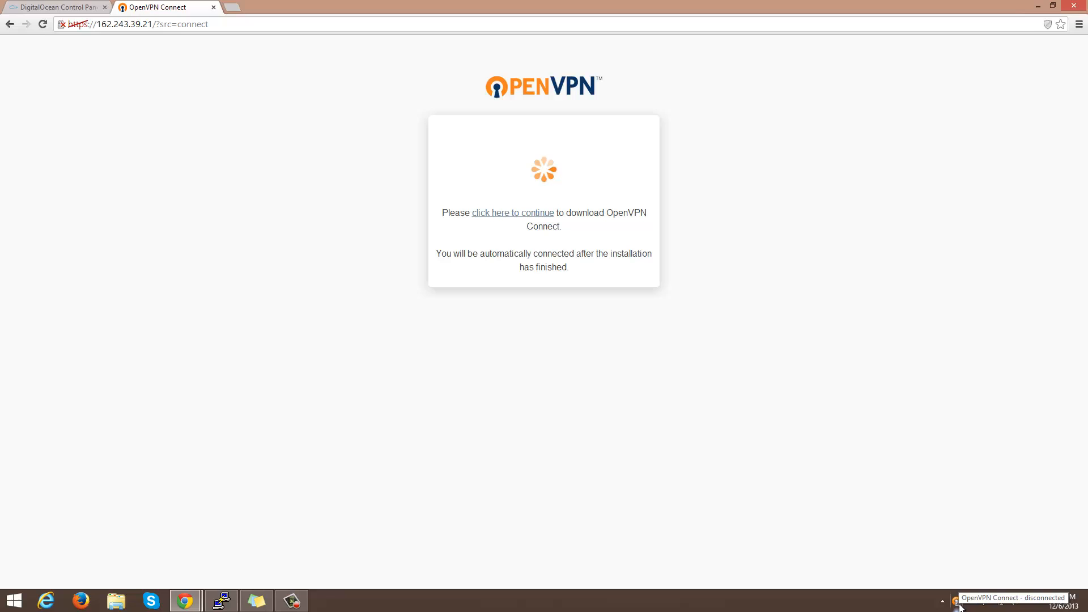
right_click(957, 598)
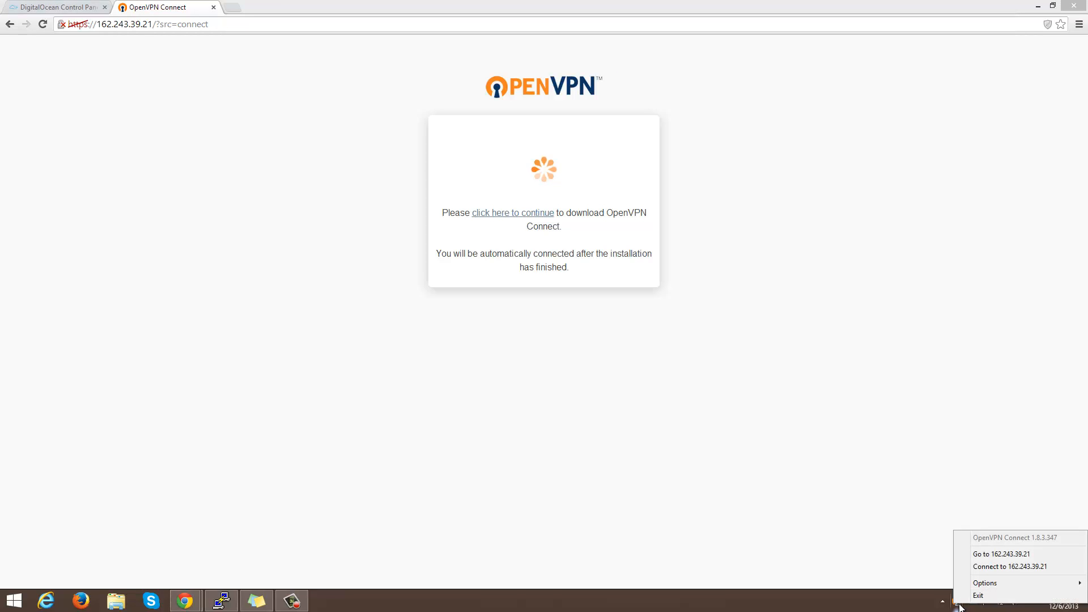
mouse_move(950, 568)
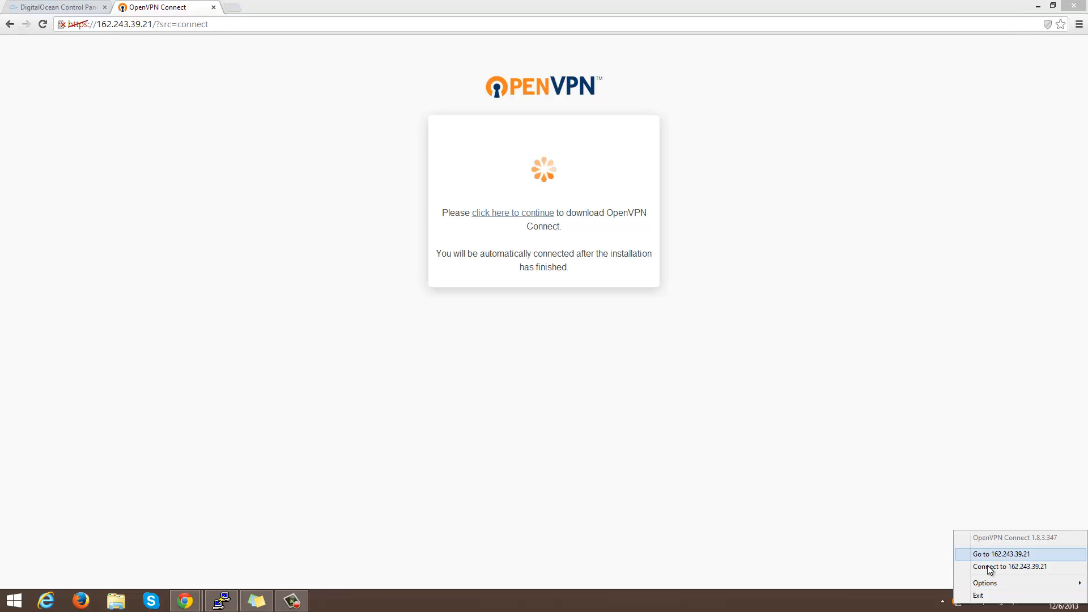
Step: Connect to 162.243.39.21 with the openvpn password and accept the unverified-profile warning
click(1009, 567)
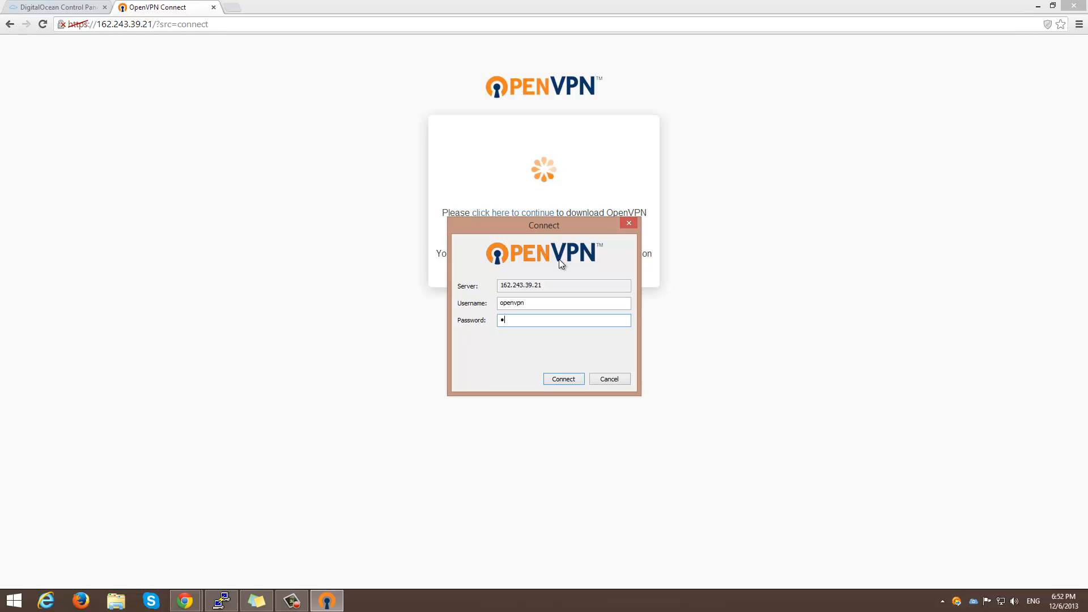
text(password)
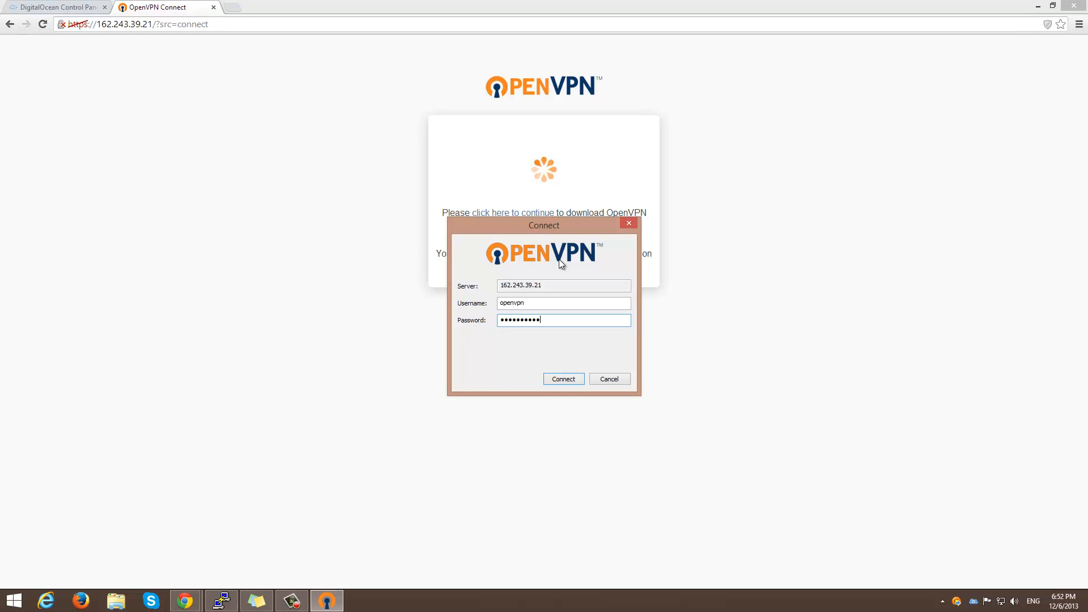
click(563, 378)
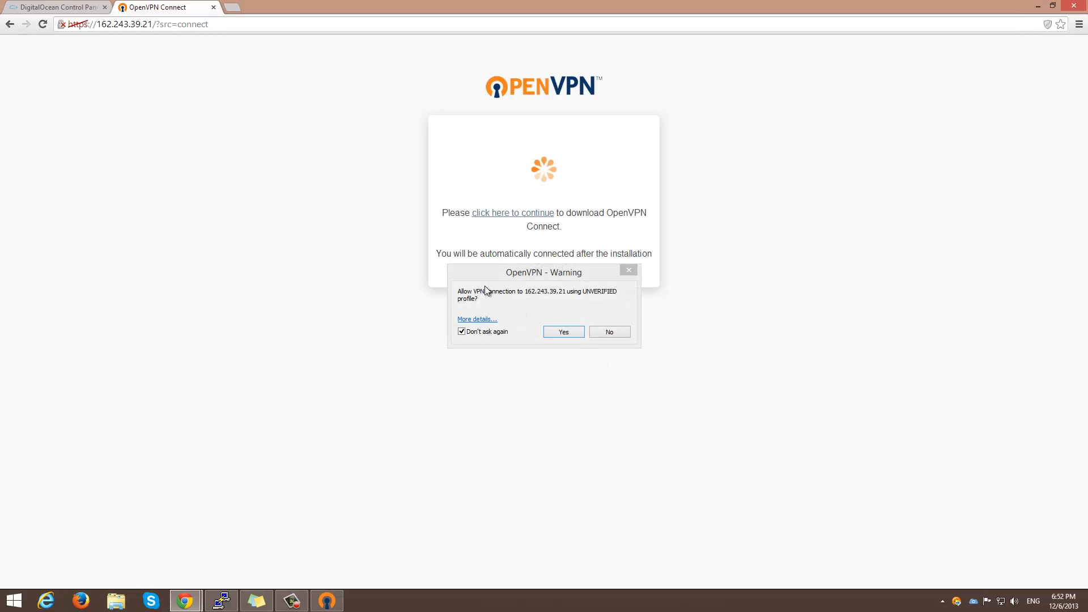
mouse_move(573, 300)
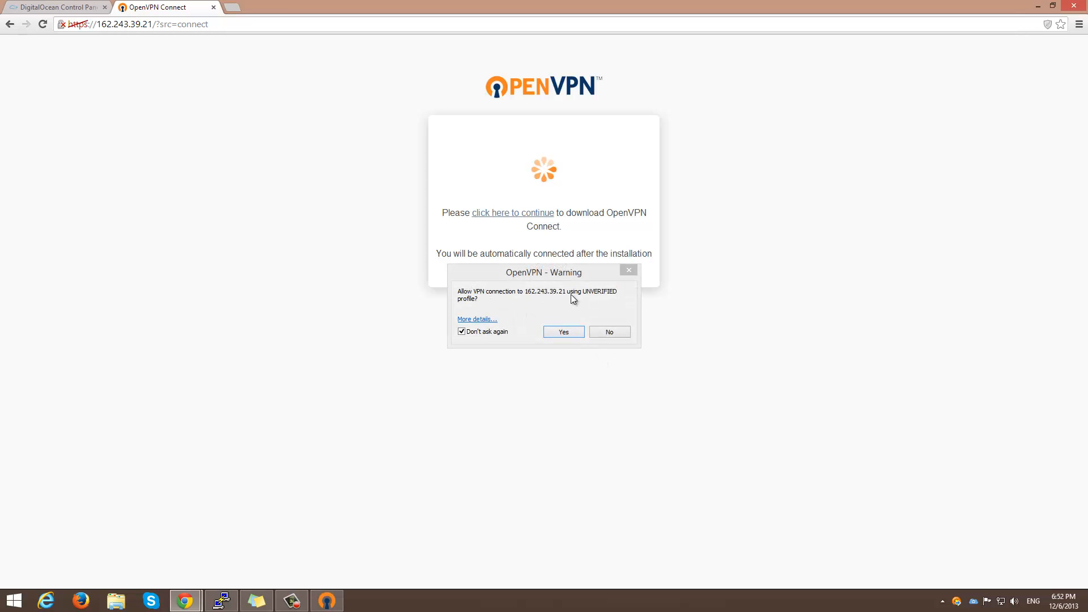
click(562, 331)
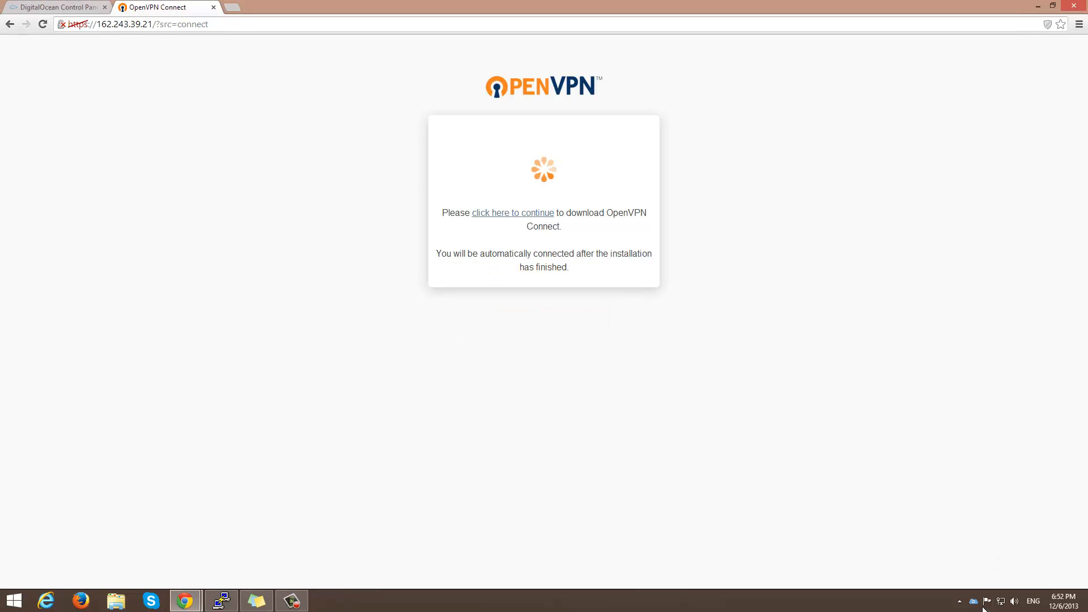
mouse_move(959, 601)
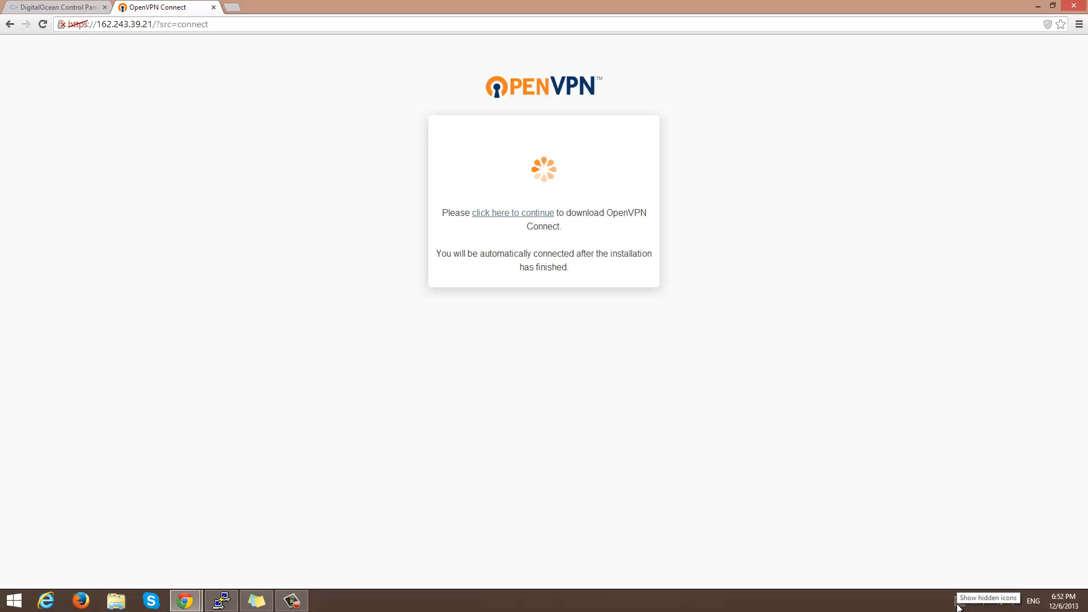
Step: Check the tray for the connected notification to 162.243.39.21 via the OpenVPN Connect icon
click(944, 600)
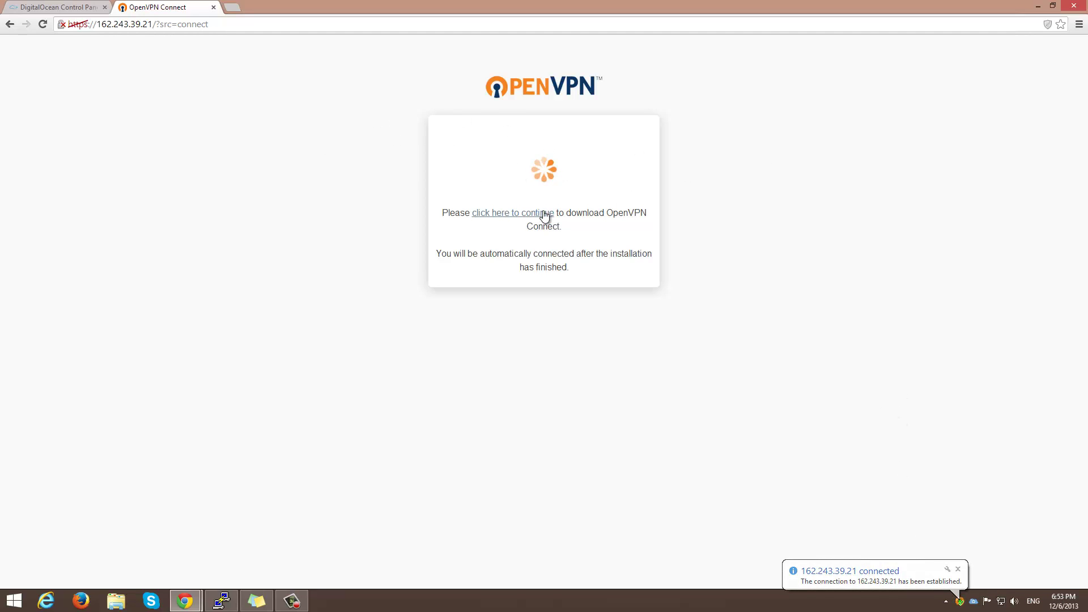
right_click(960, 600)
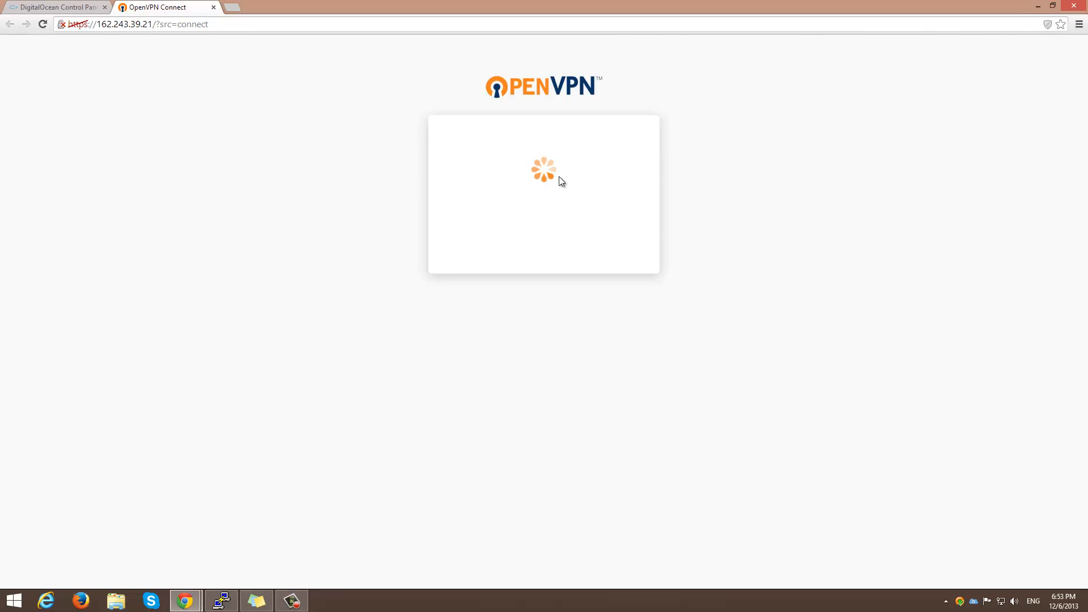
right_click(960, 600)
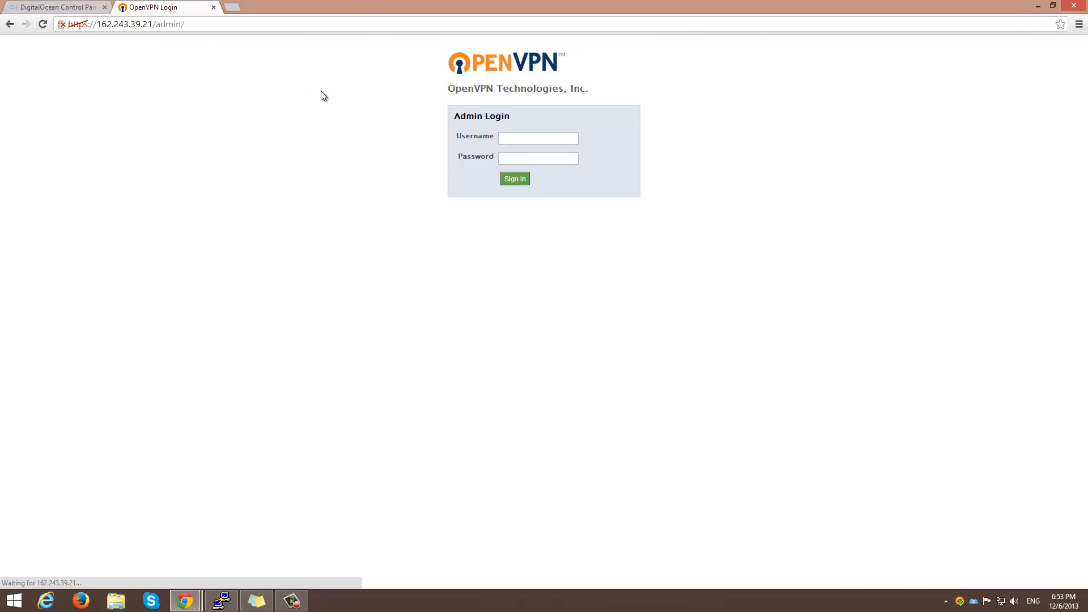
Step: Sign in to the admin console as openvpn and agree to the Access Server EULA
click(537, 137)
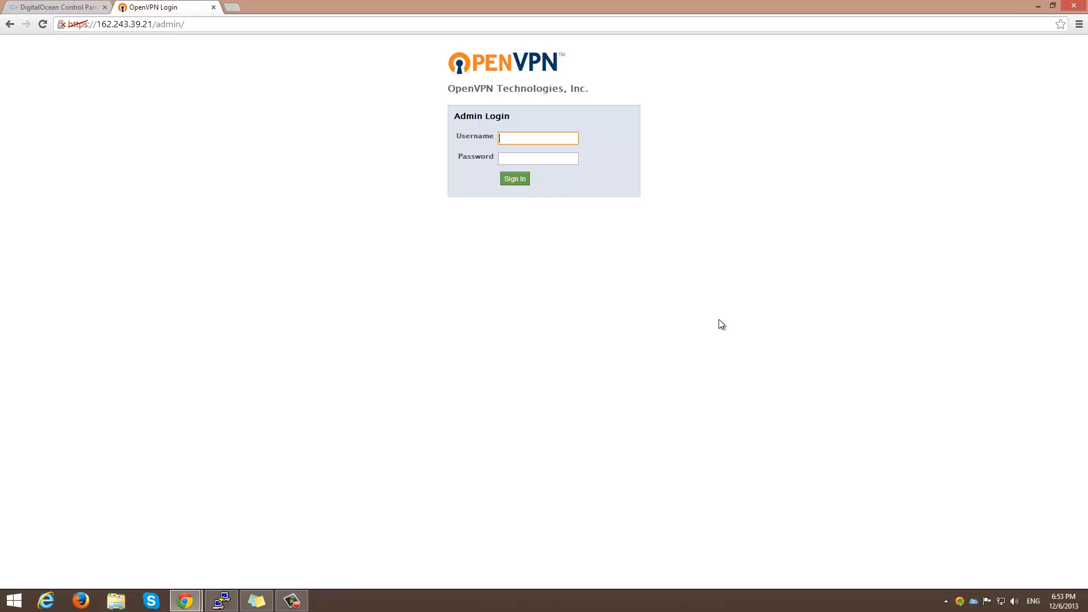
text(open)
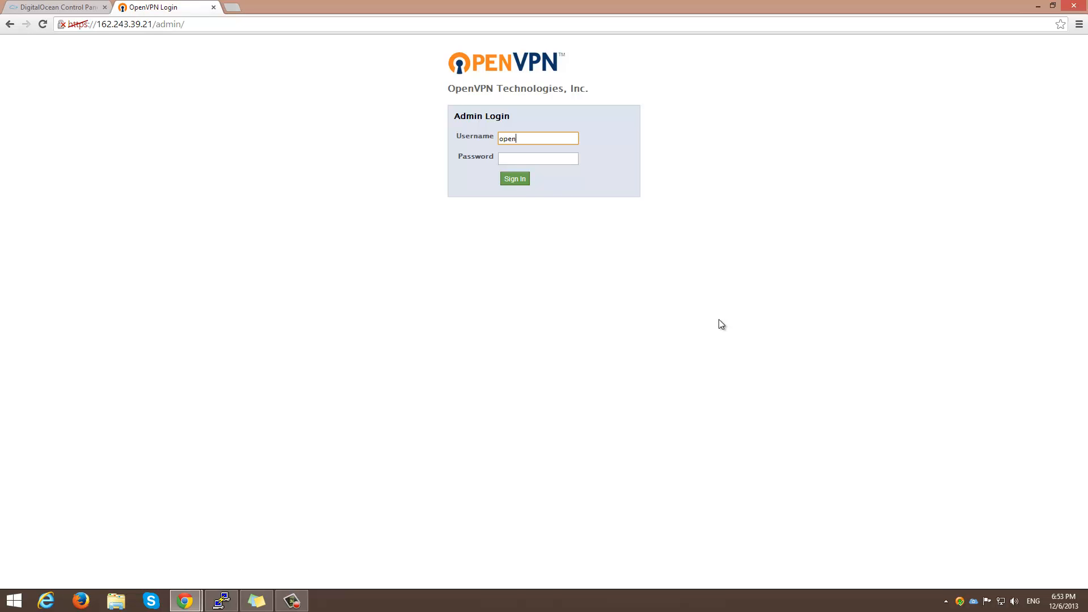
text(vpn)
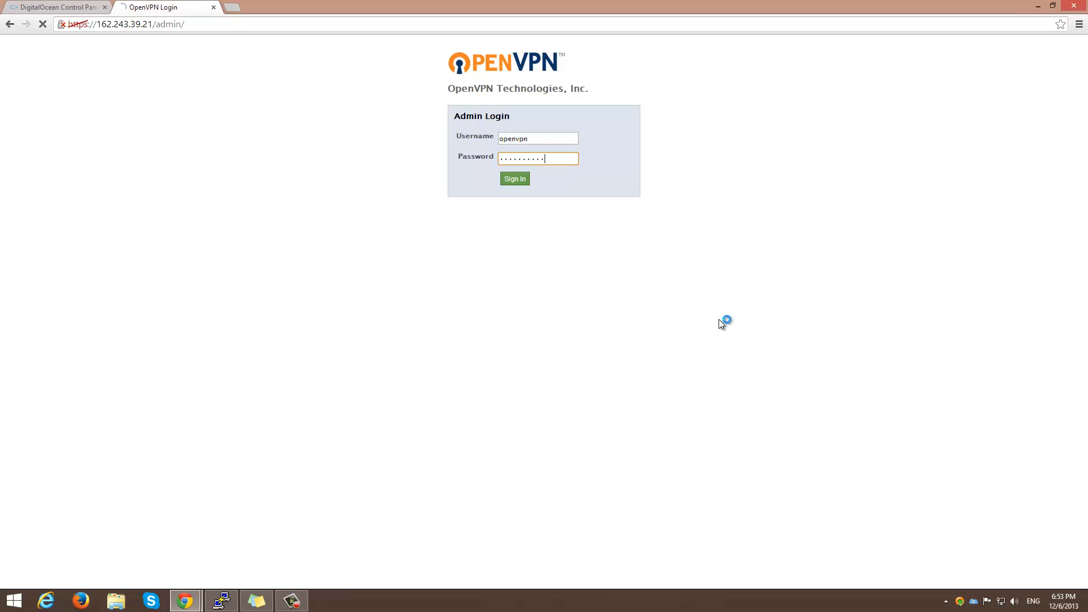
click(515, 178)
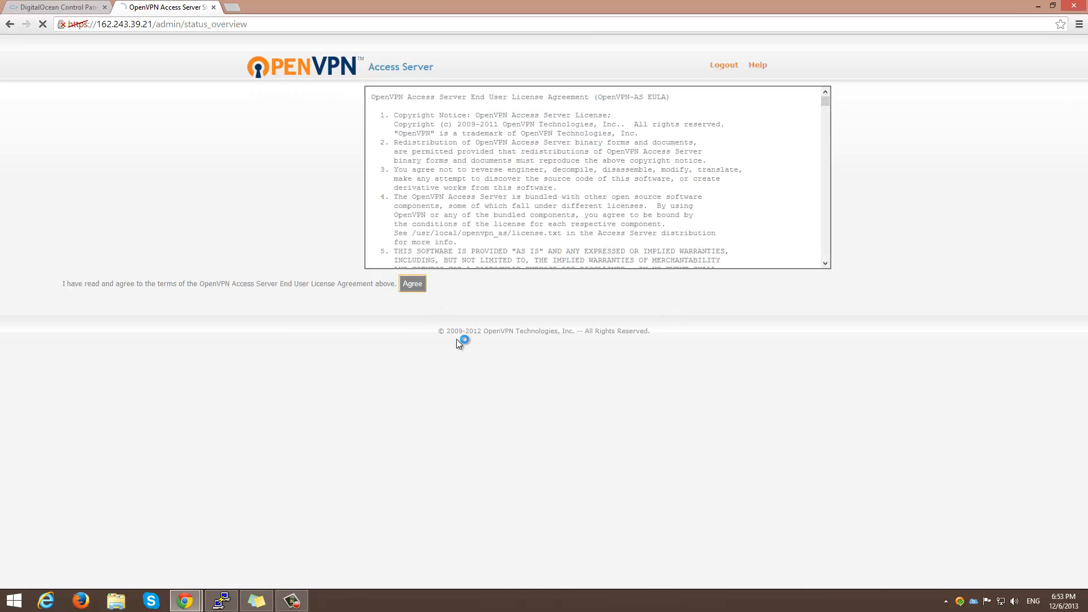
click(411, 283)
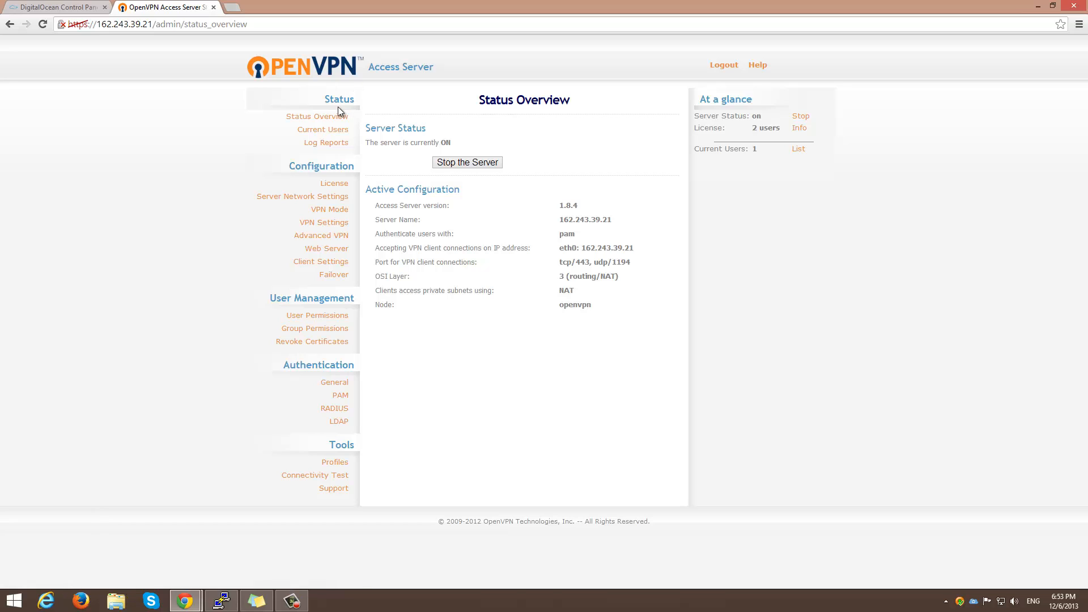
mouse_move(333, 284)
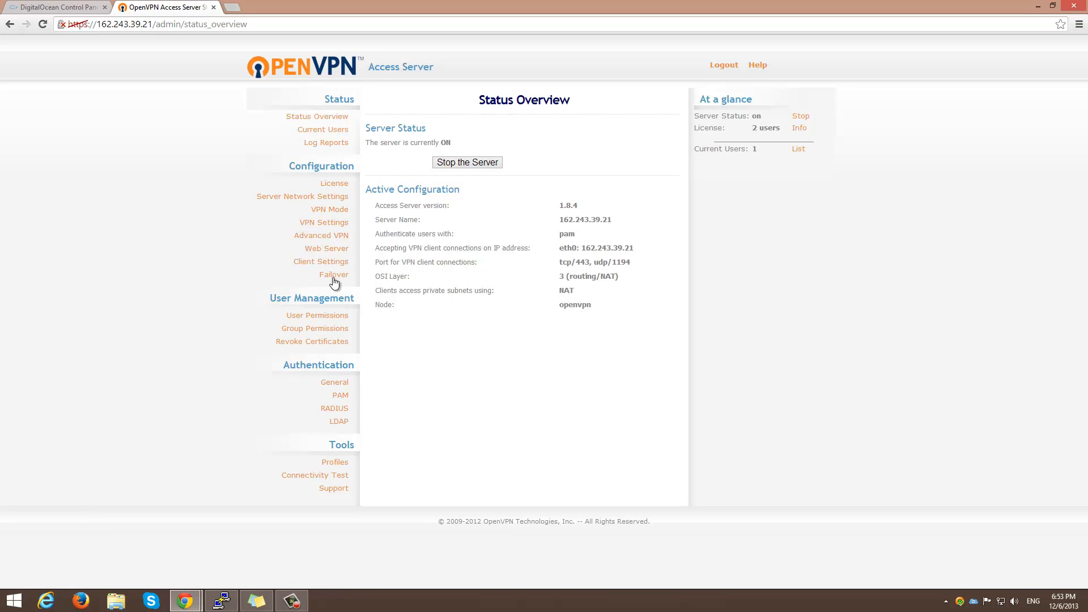
mouse_move(330, 196)
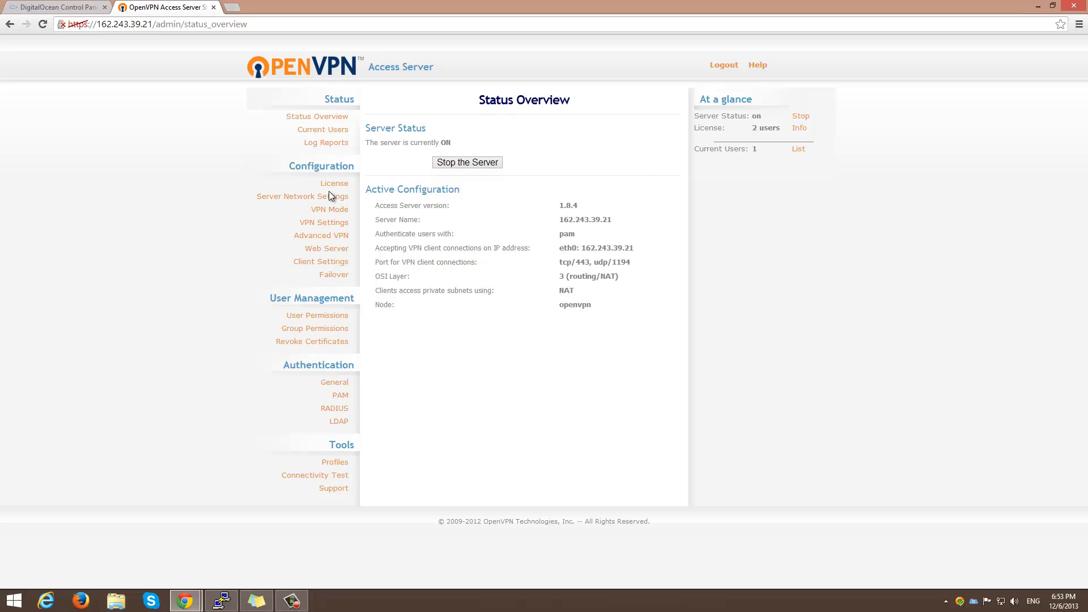
Step: View User Permissions, then the License Manager showing 2 concurrent users licensed
click(317, 315)
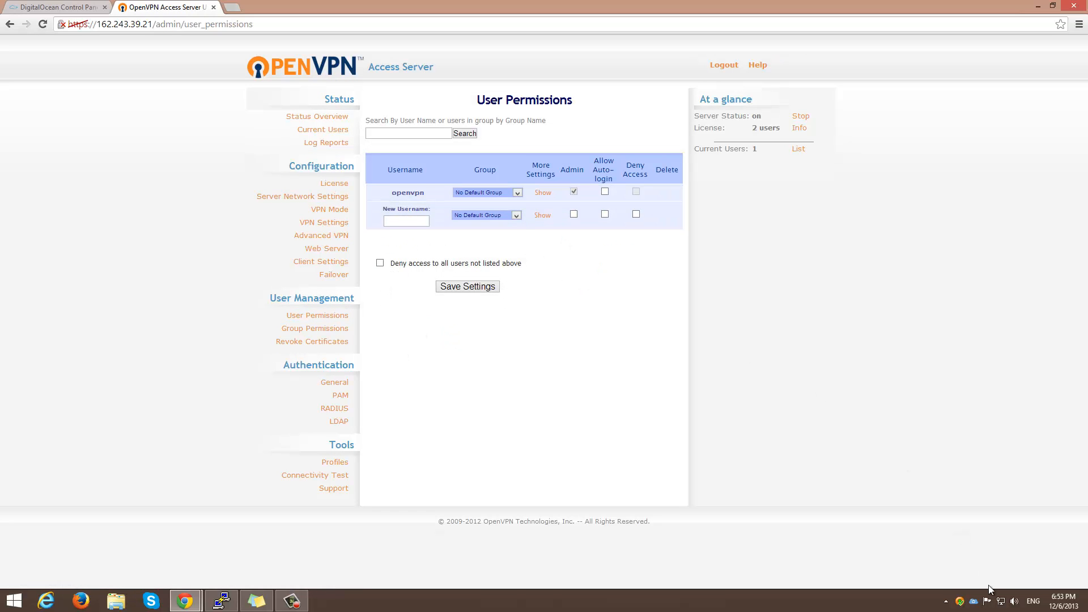
mouse_move(700, 225)
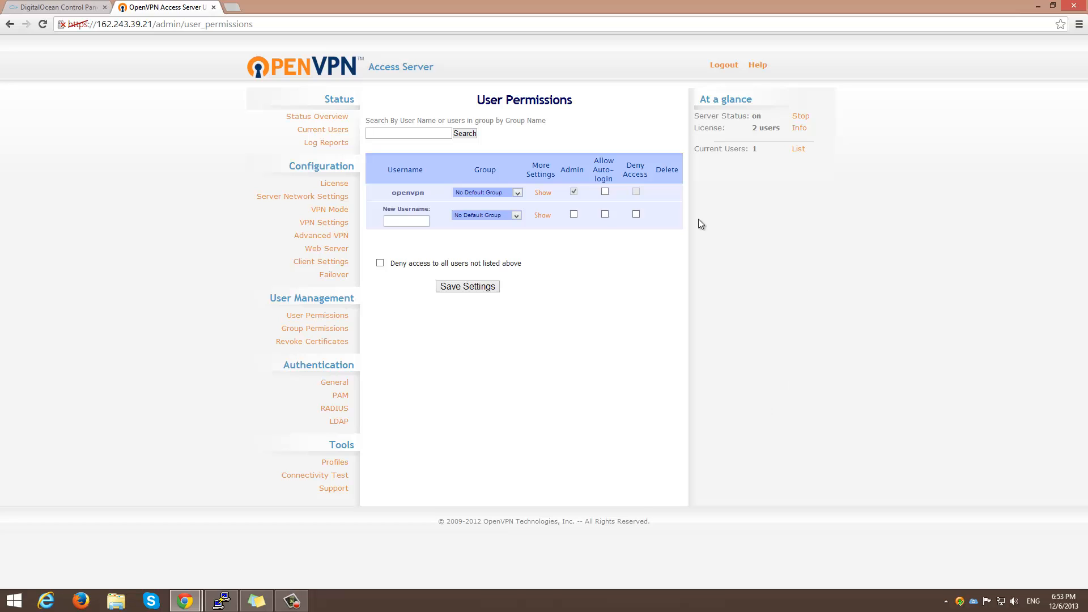
click(333, 183)
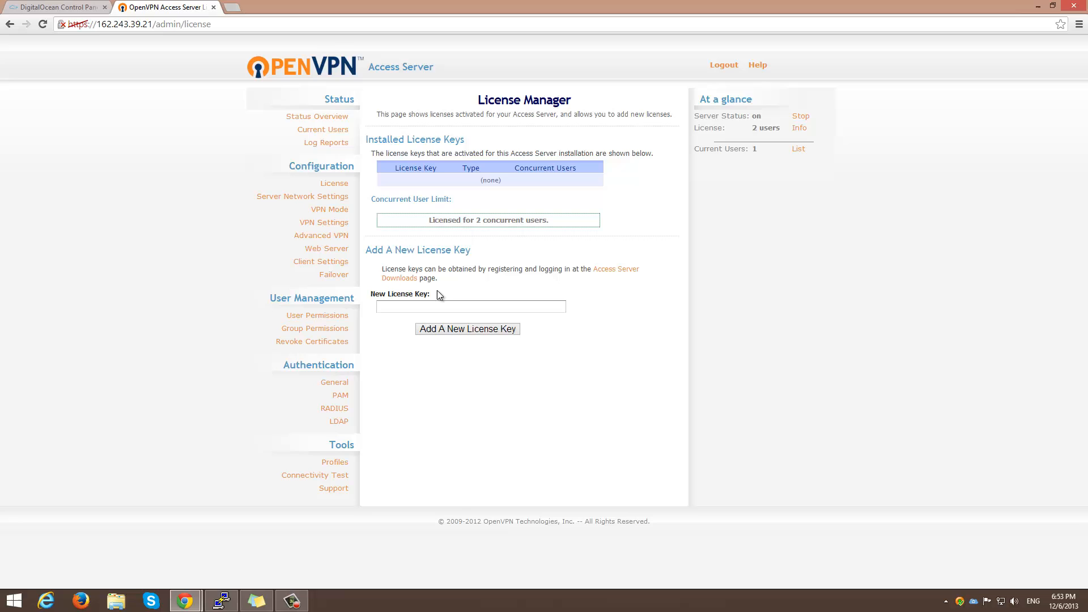
mouse_move(409, 224)
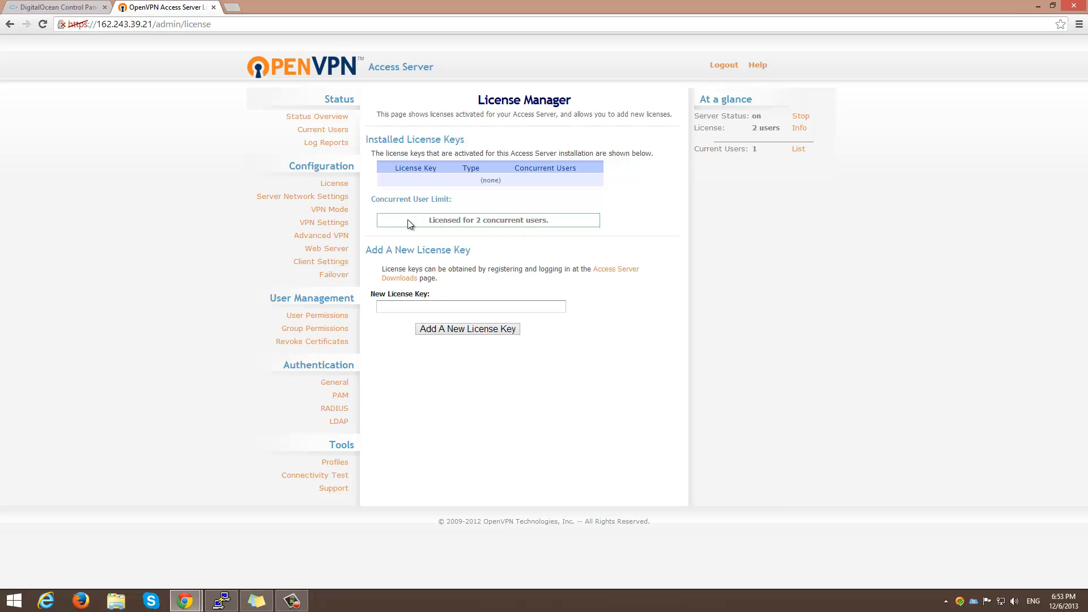
mouse_move(442, 253)
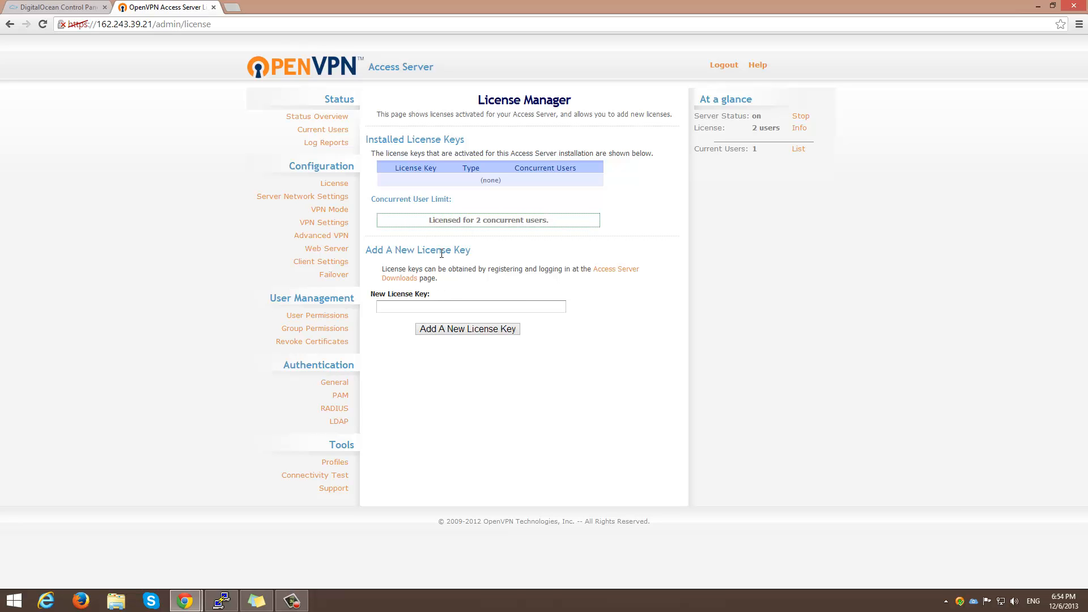
mouse_move(653, 465)
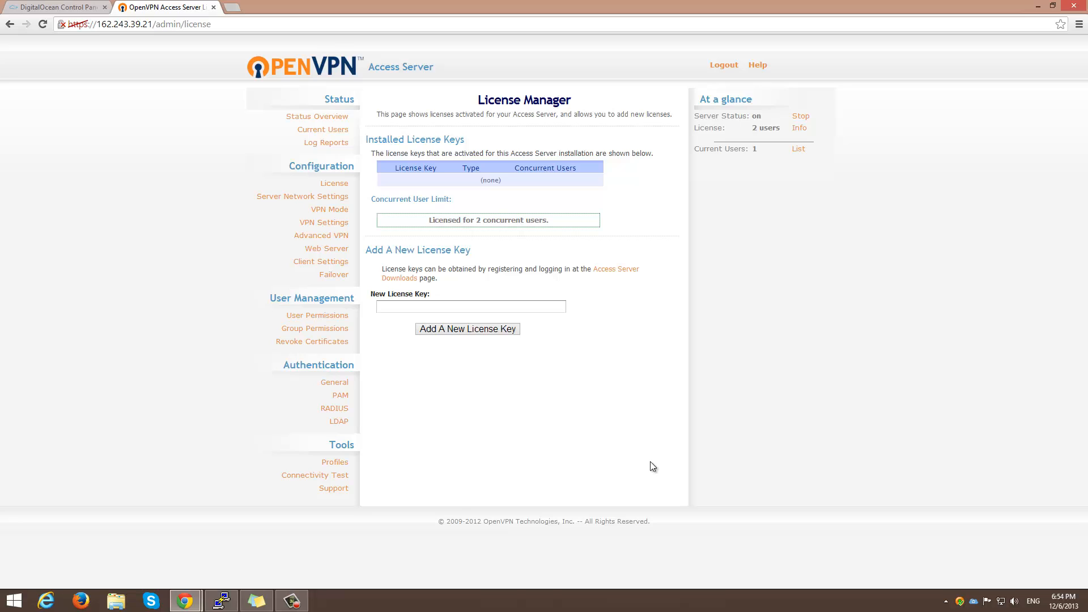
mouse_move(522, 132)
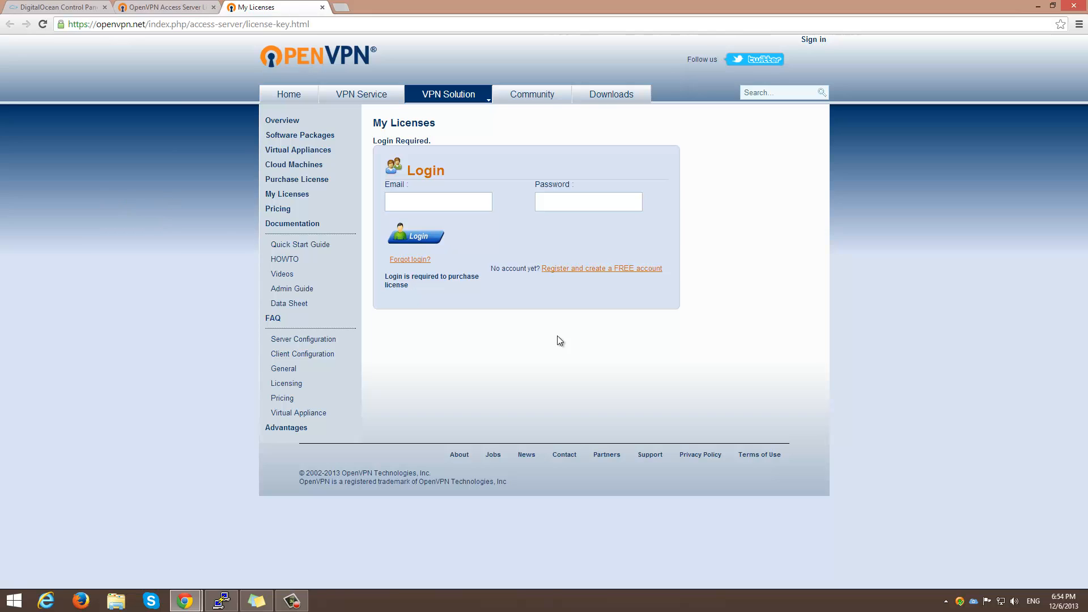
mouse_move(341, 171)
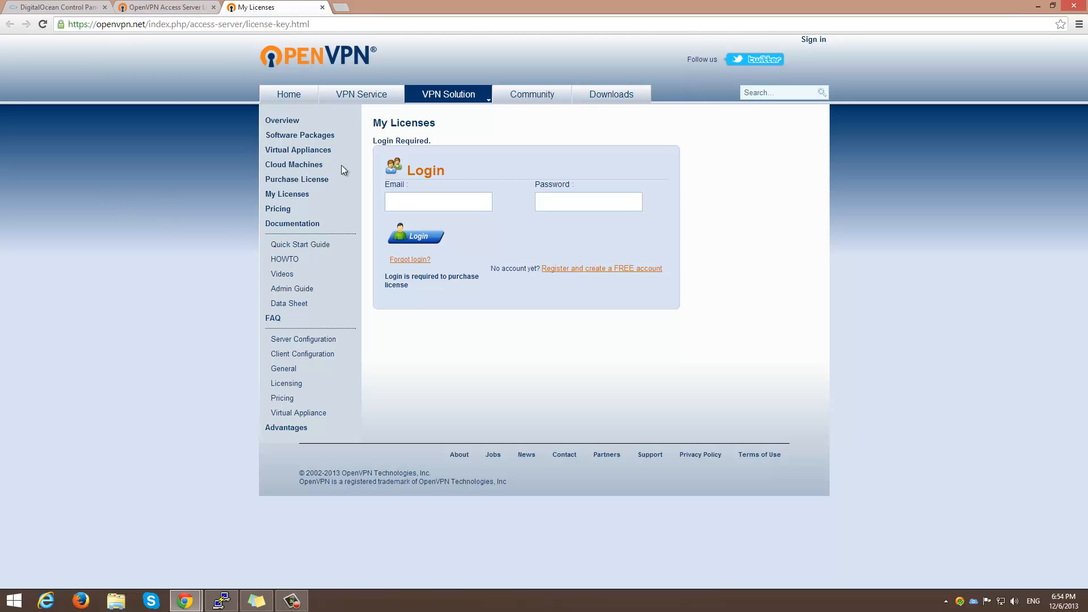
mouse_move(299, 205)
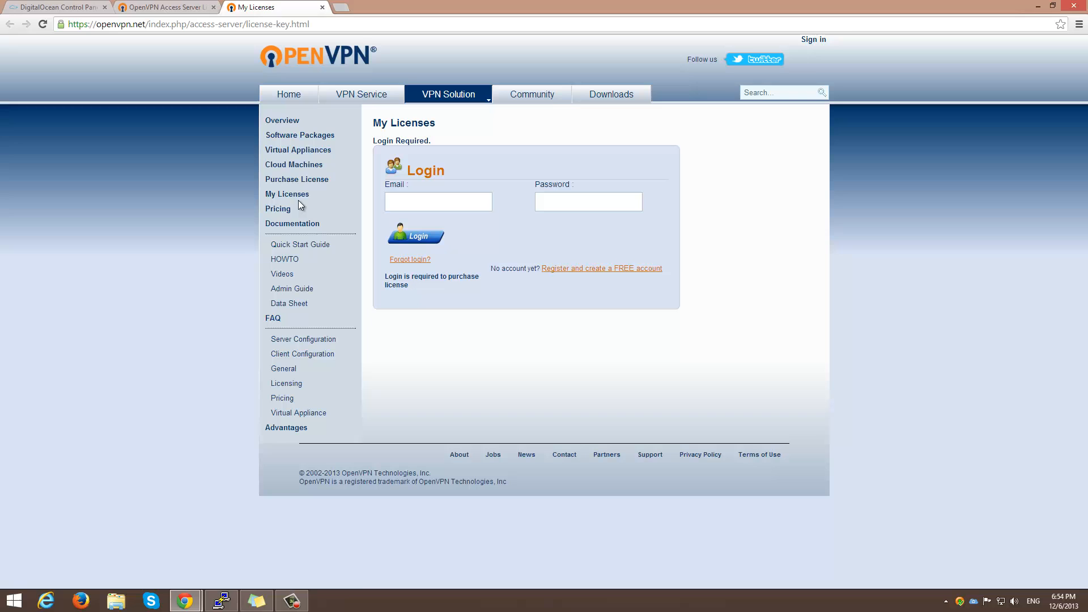
Step: Highlight the '2 free client connections' note on the Pricing page, then return to License Manager
click(278, 208)
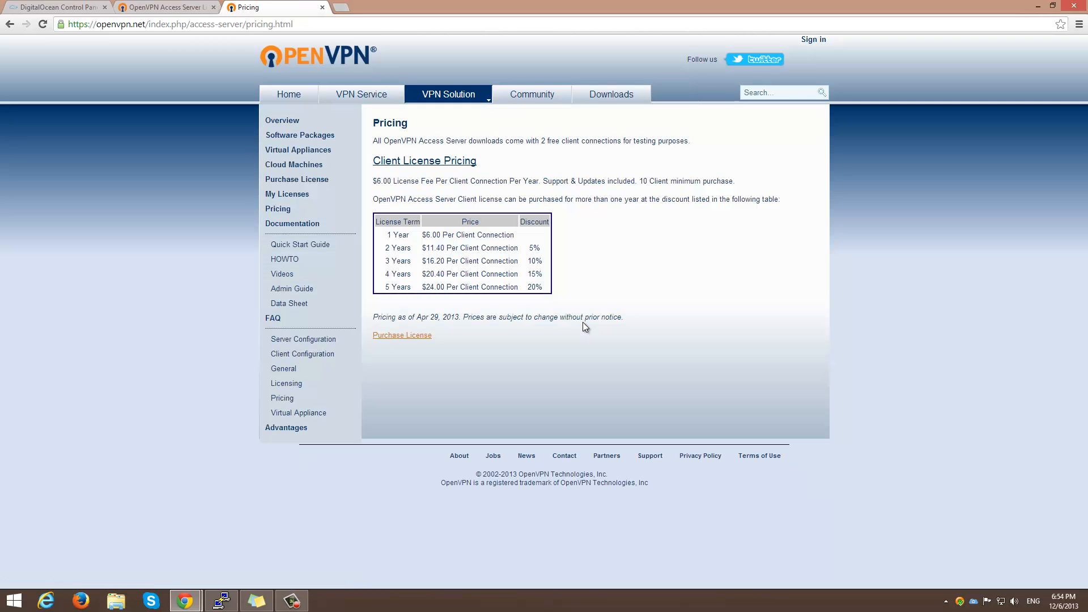
mouse_move(366, 49)
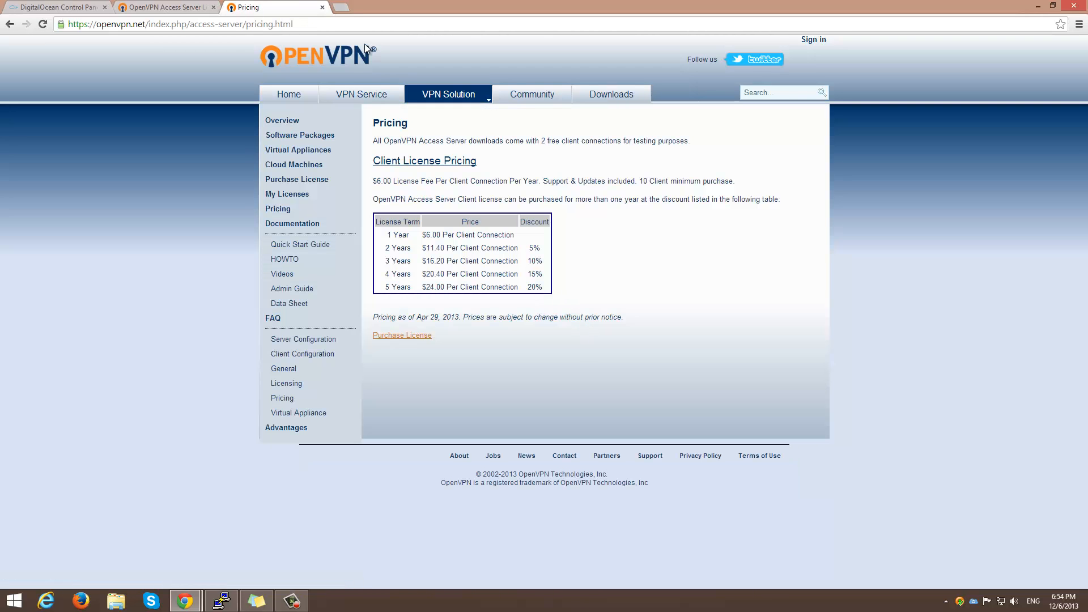
mouse_move(379, 139)
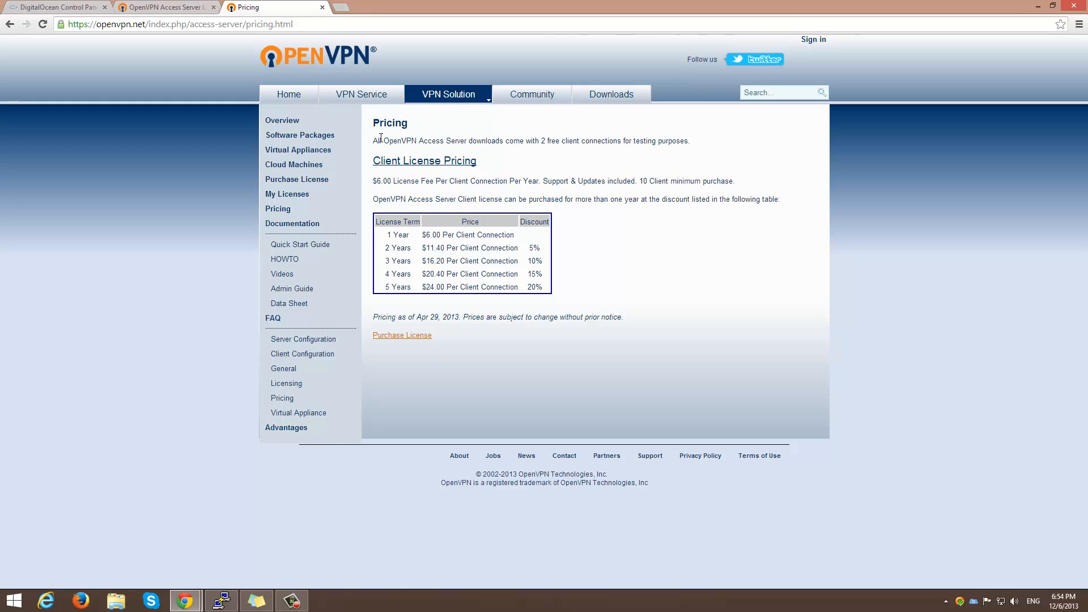
double_click(398, 141)
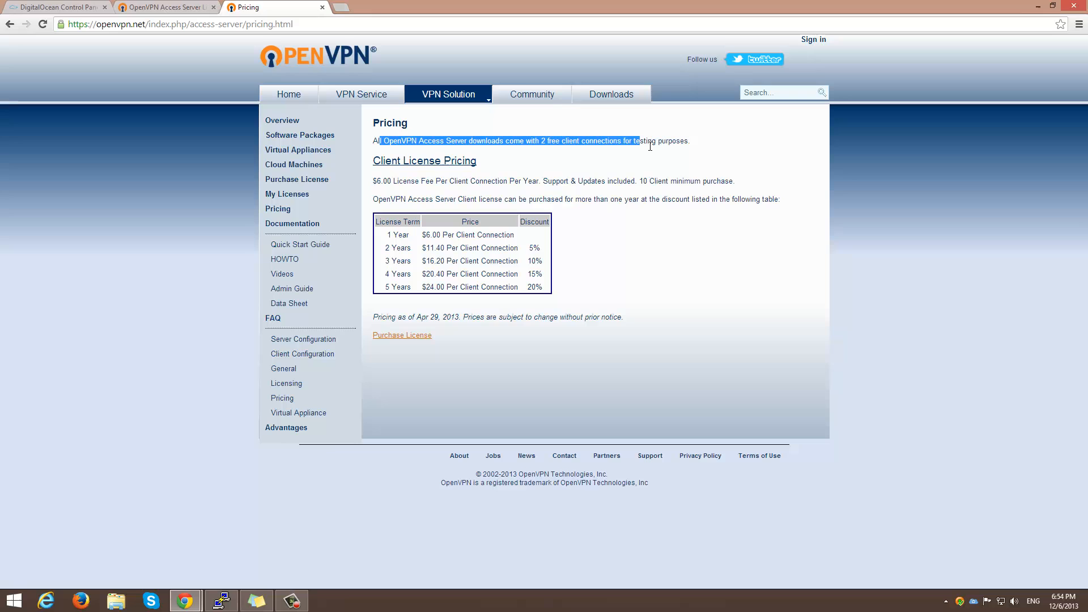
click(589, 370)
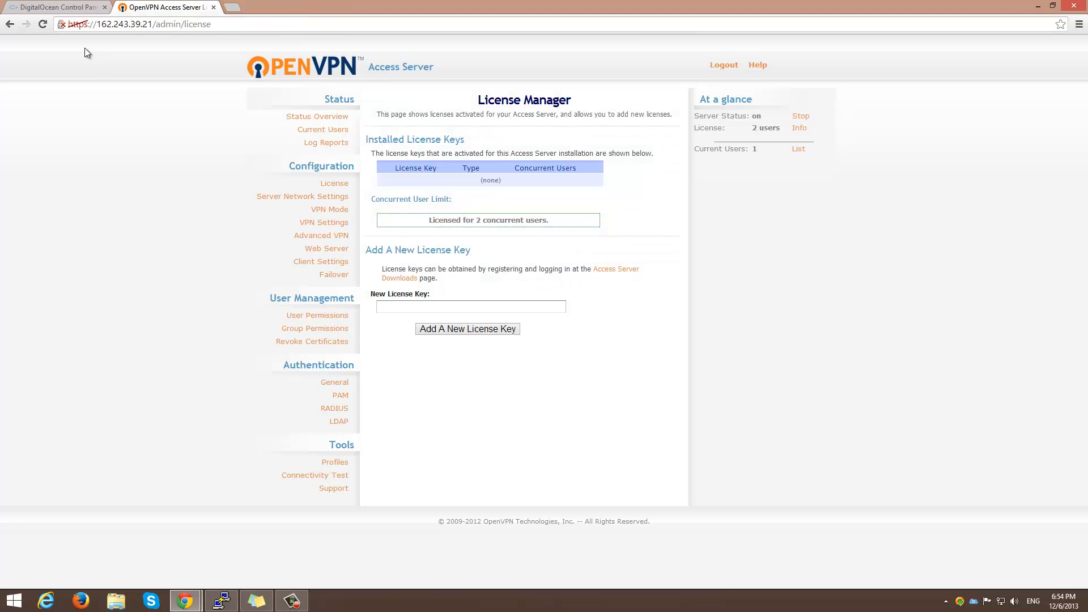
mouse_move(565, 313)
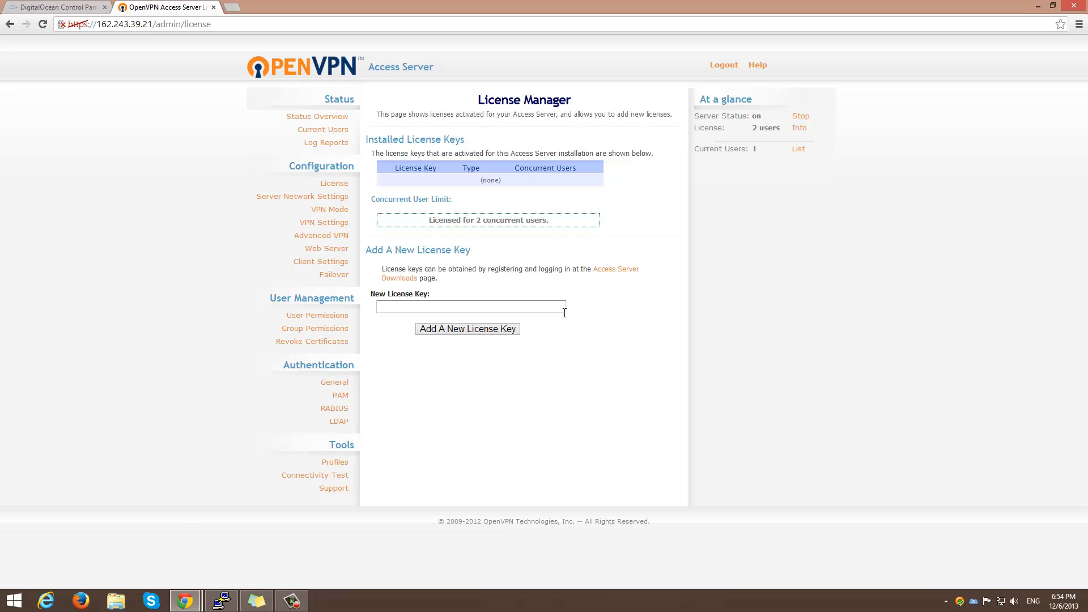
Step: Show the Connectivity Test page listing ports 443 TCP and 1194 UDP
click(314, 475)
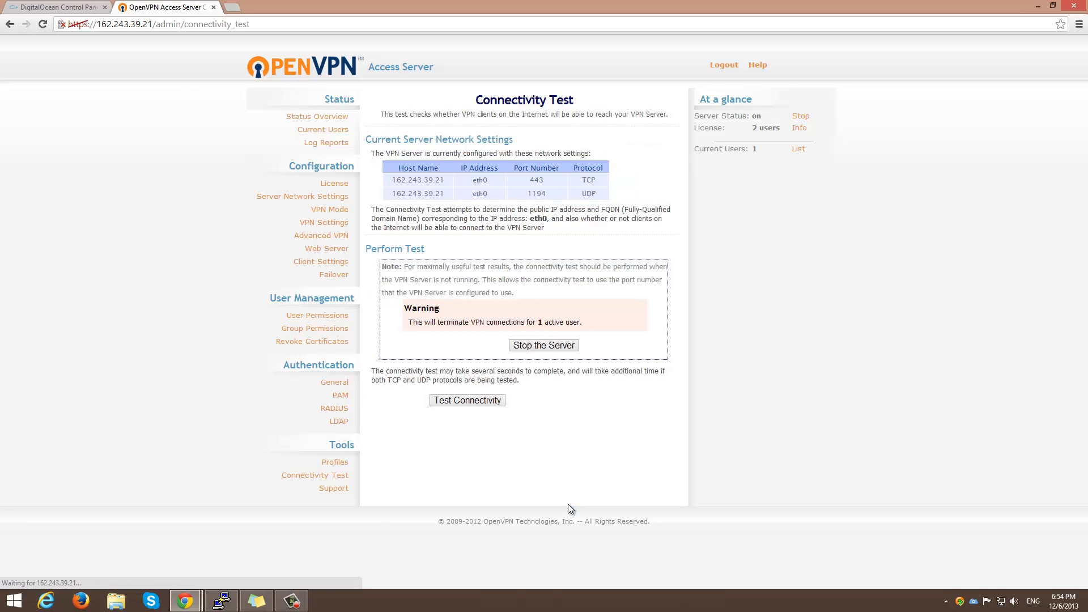
mouse_move(281, 65)
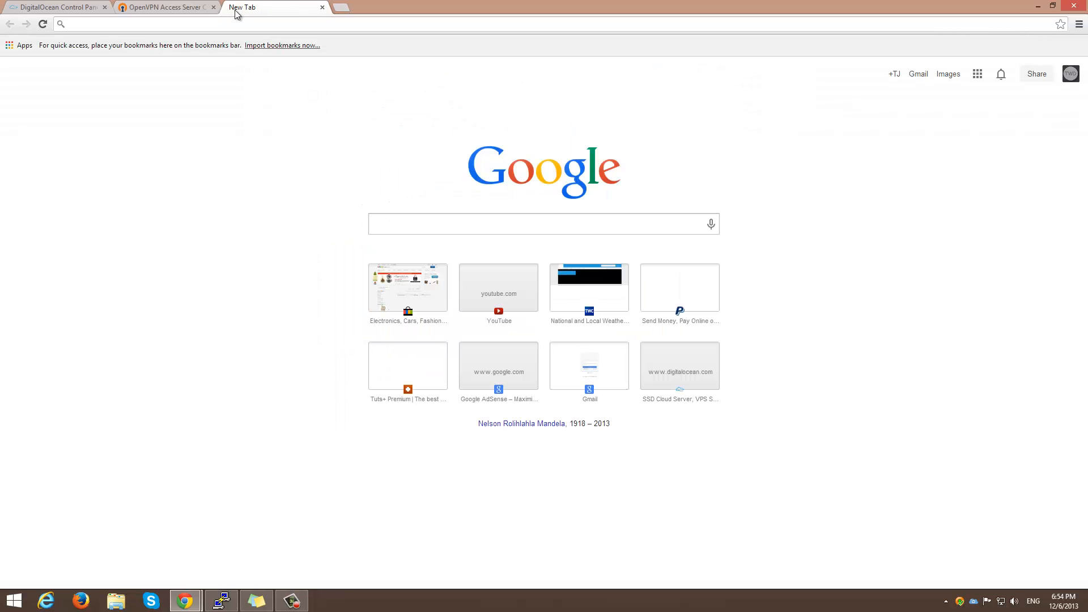
Step: Look up whatismyip.com showing 162.243.39.21, then start a Google search for 'what is my ip'
text(what)
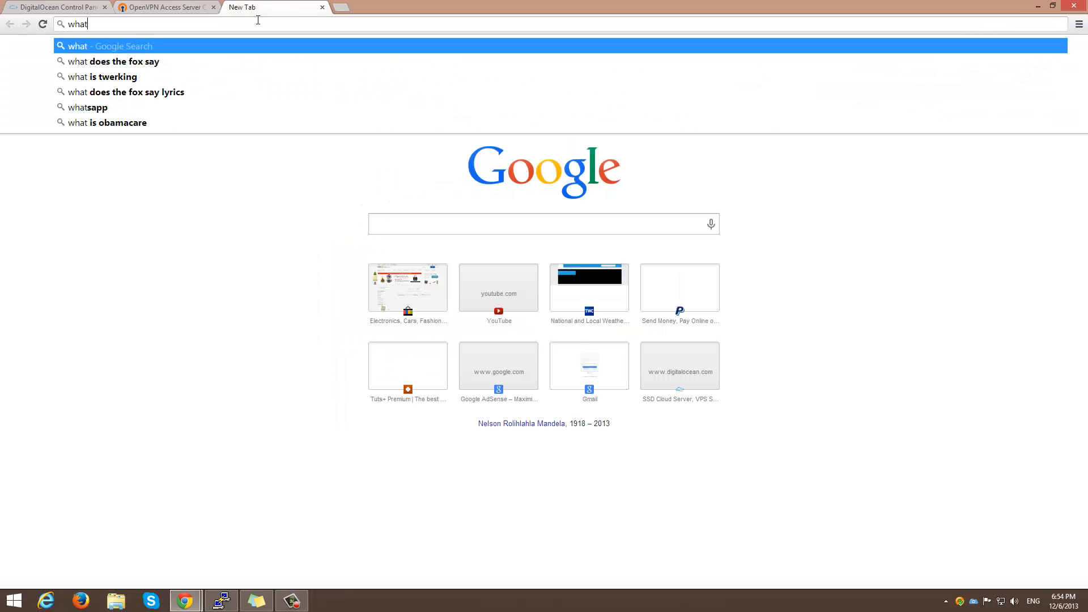
text(ismy)
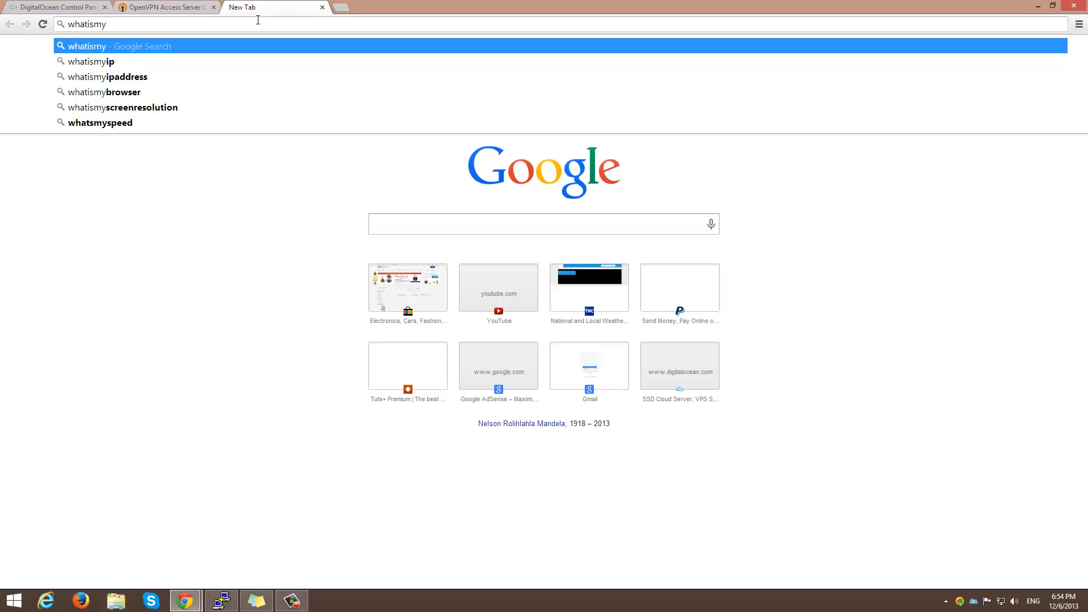
click(91, 61)
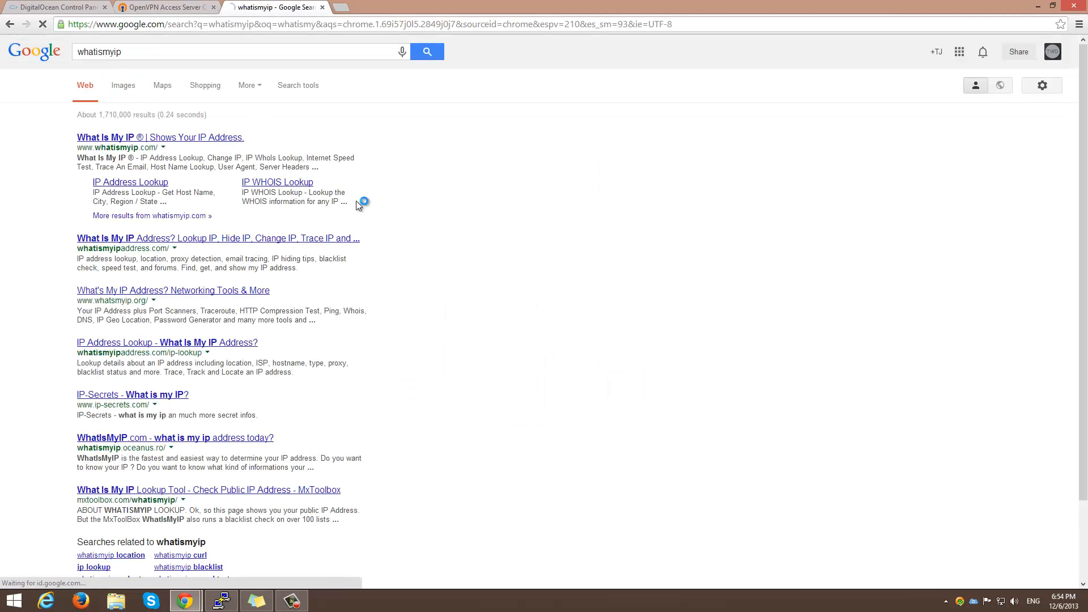
click(160, 137)
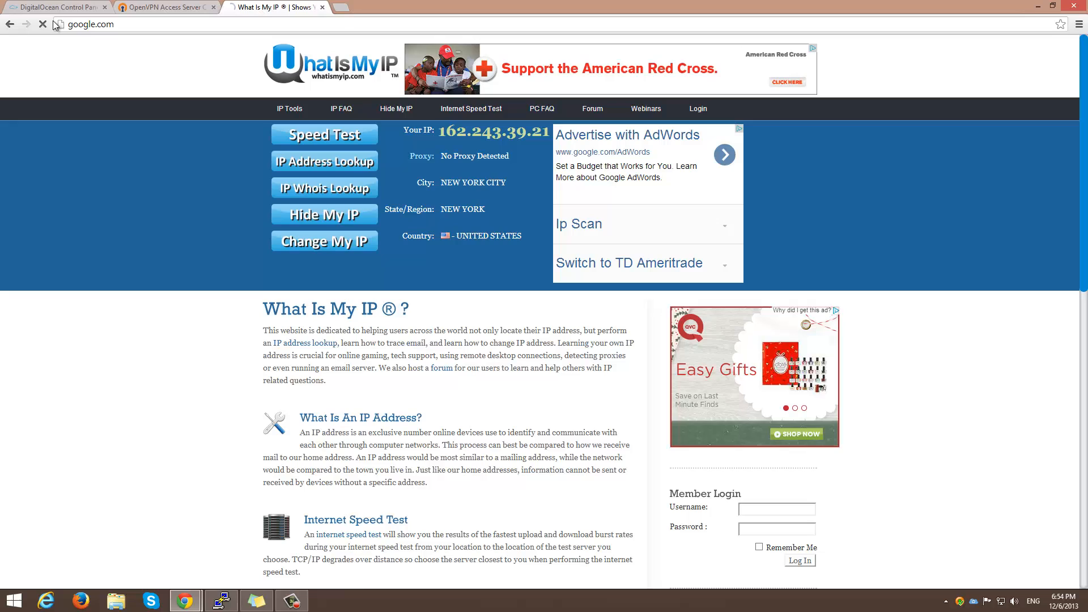
text(what is my ip)
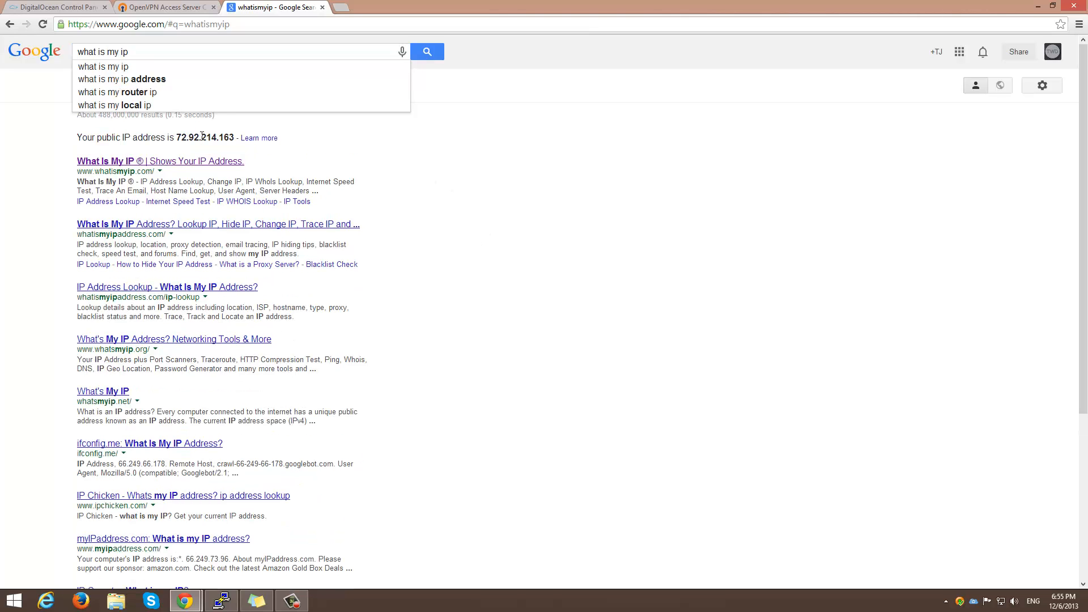
Step: Open Google's 'About IP addresses' article in a new tab and compare What Is My IP against Google's 72.92.214.163
right_click(399, 198)
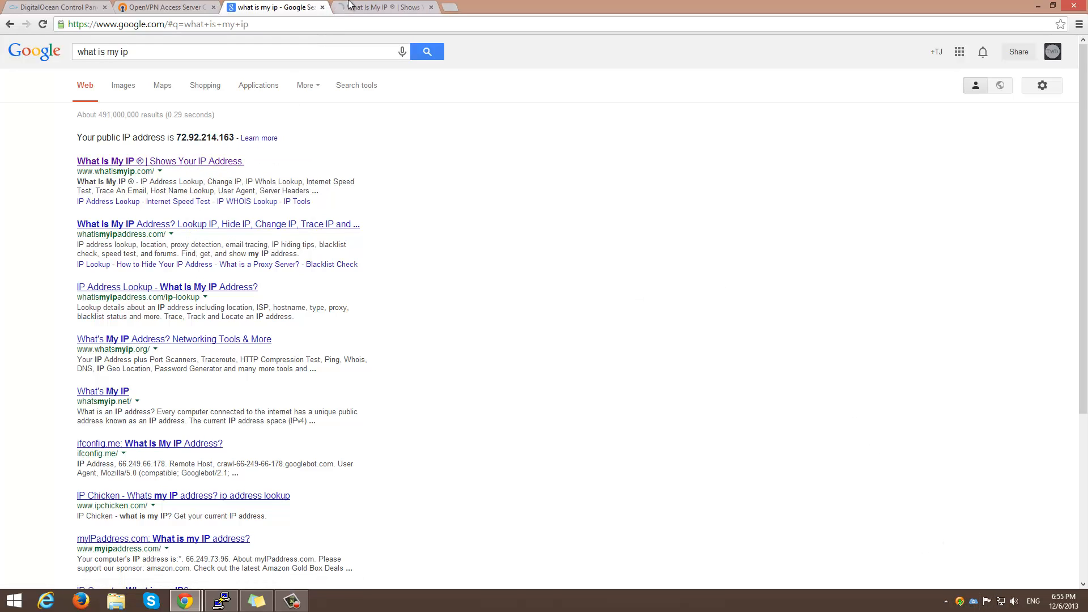
click(382, 7)
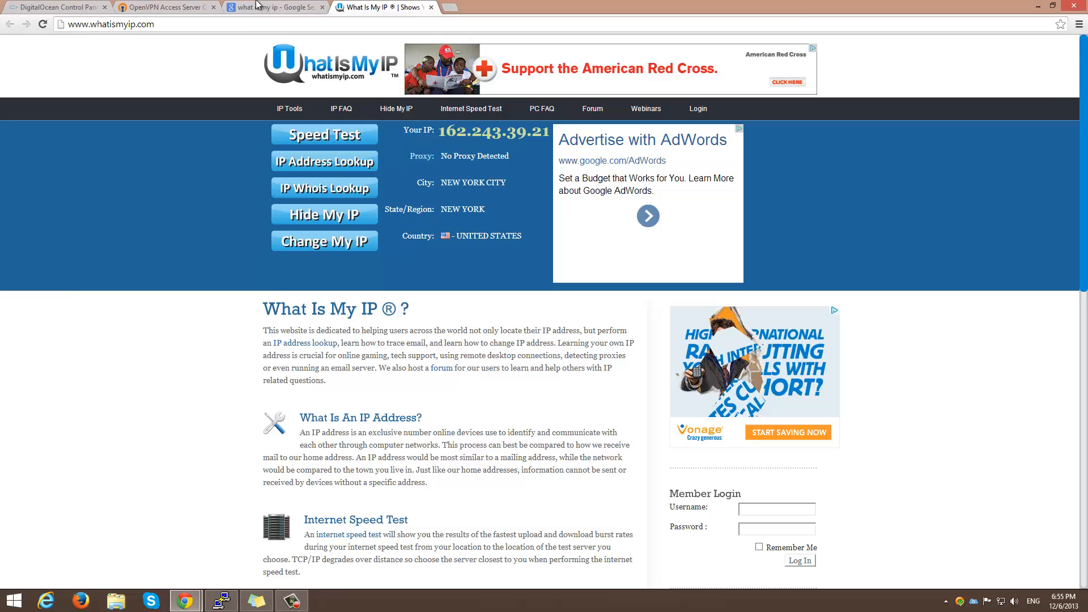
click(274, 7)
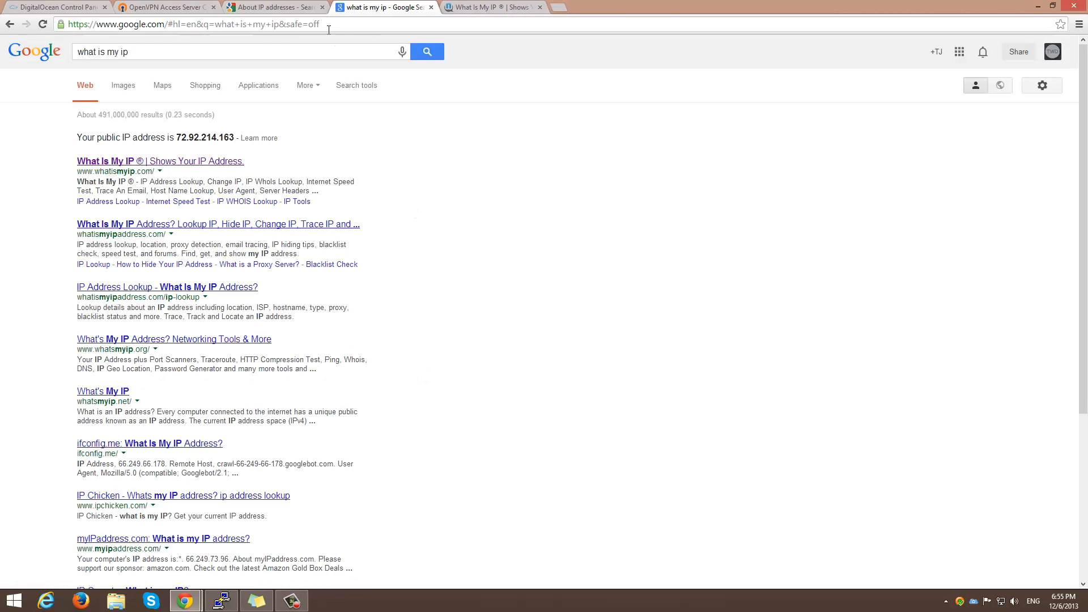
mouse_move(432, 180)
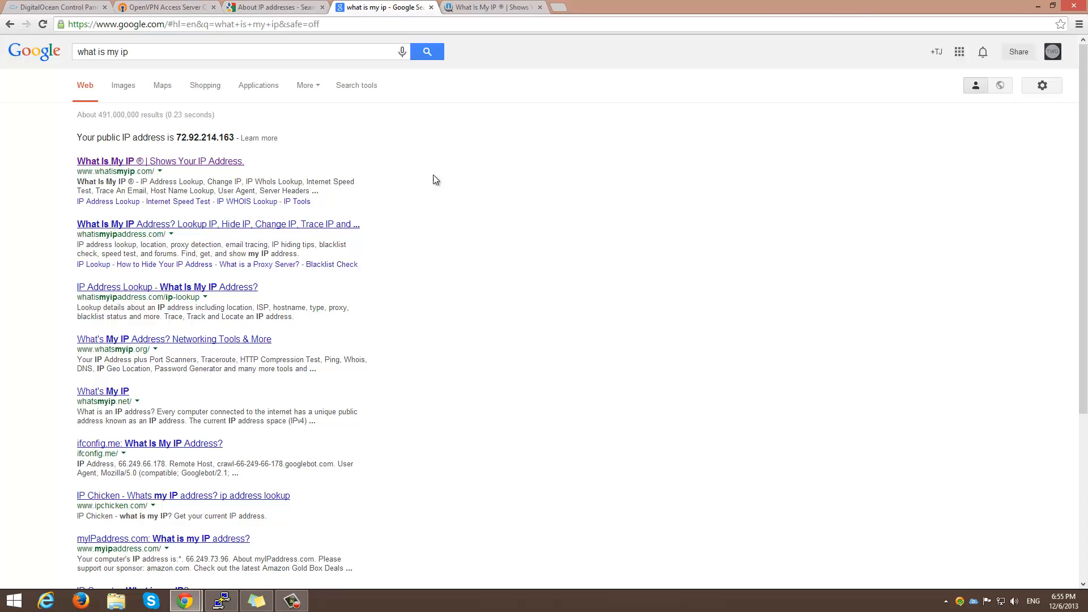
Step: Open the IP Chicken result, which also reports 162.243.39.21
scroll(down, 3)
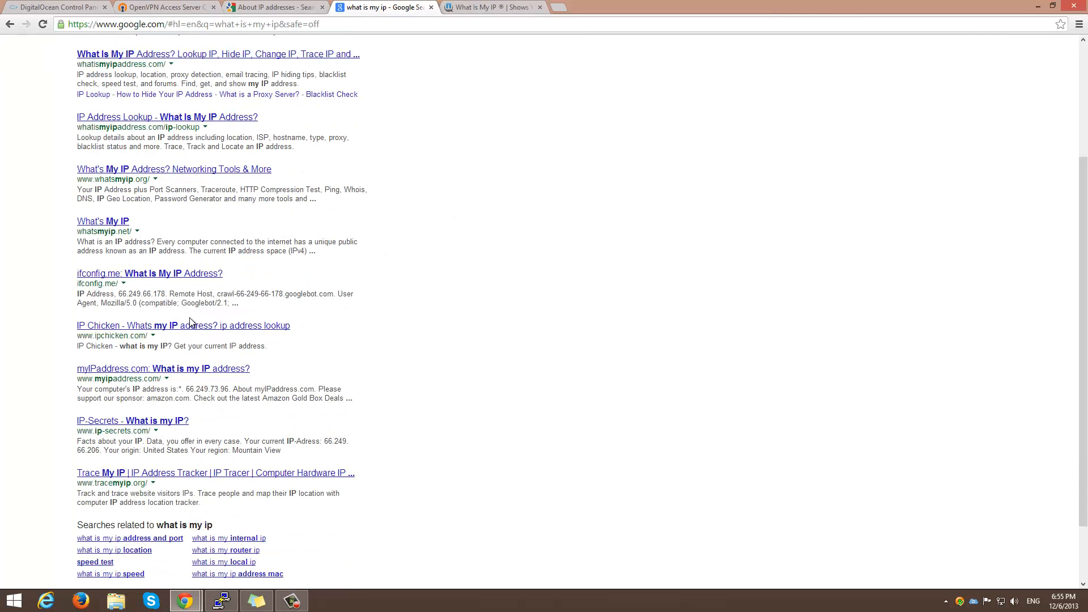
click(183, 325)
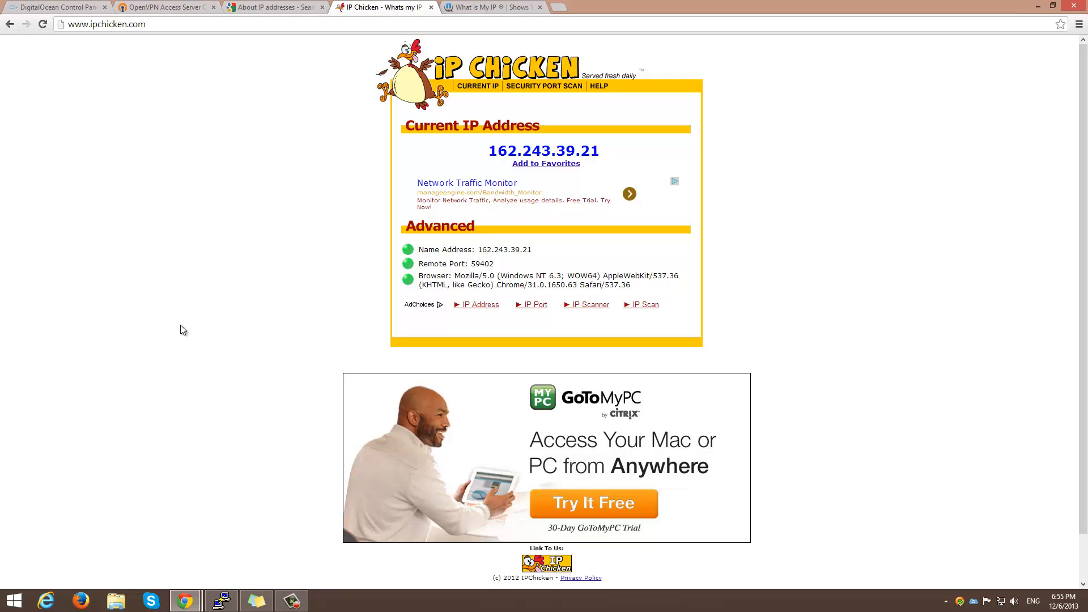
mouse_move(517, 324)
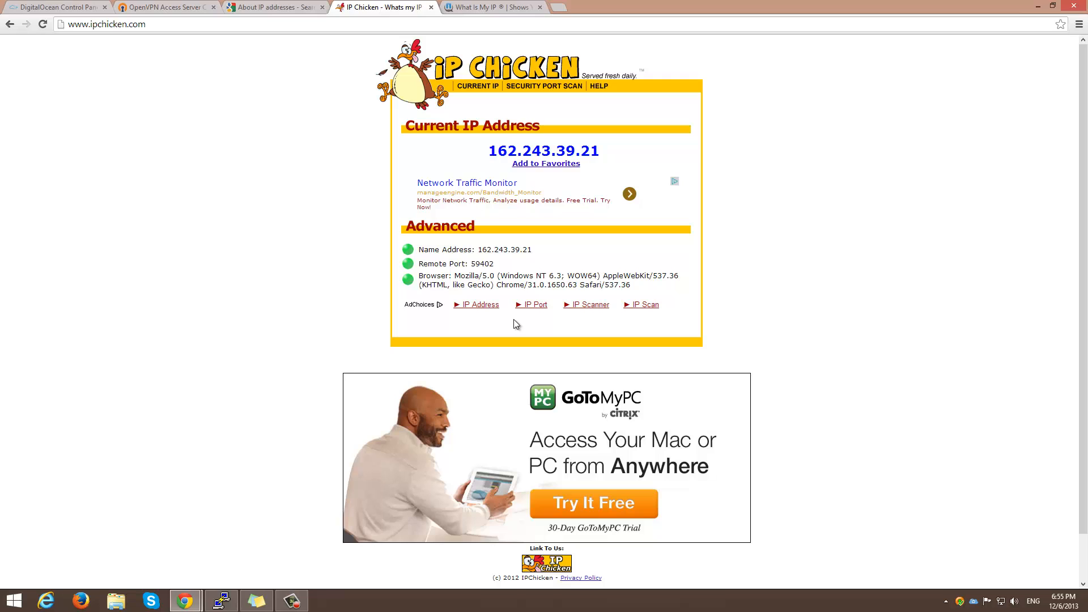
mouse_move(512, 307)
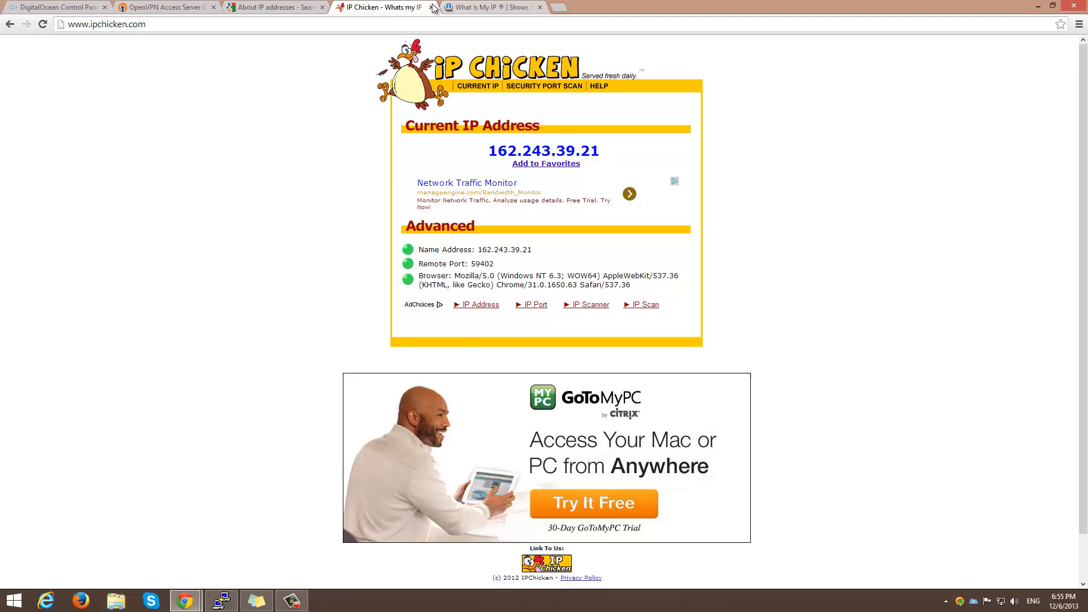
Step: Close the IP Chicken and About IP addresses tabs, leaving What Is My IP at 162.243.39.21
click(433, 7)
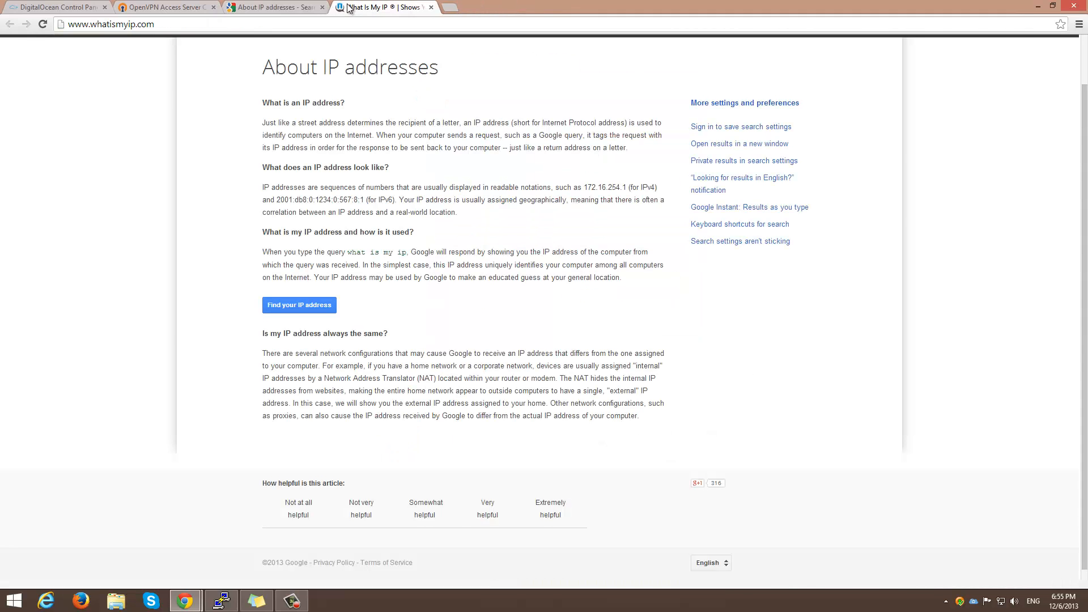
click(271, 7)
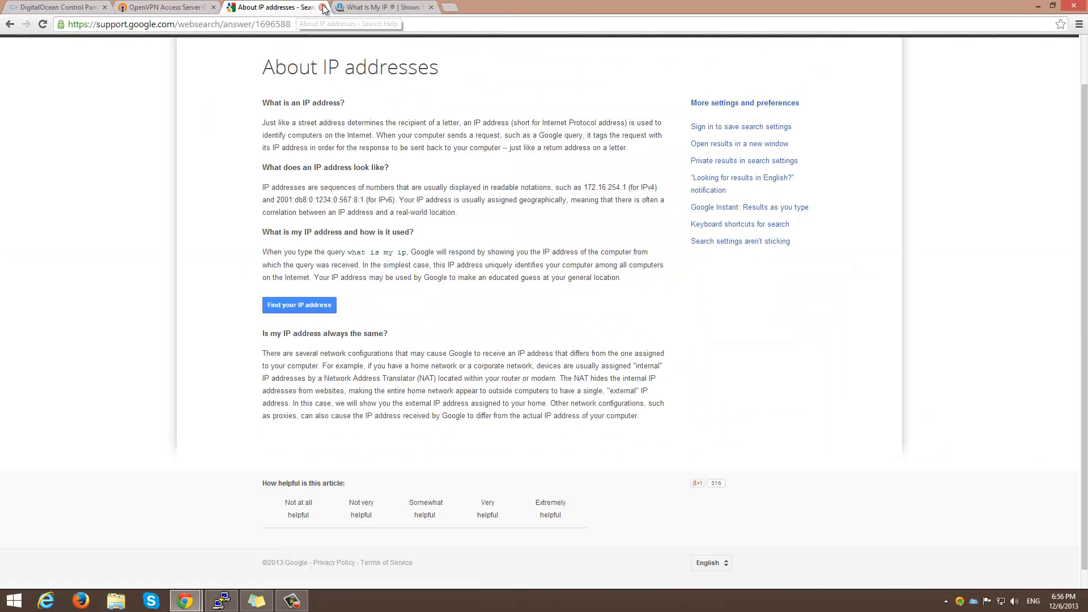
click(323, 7)
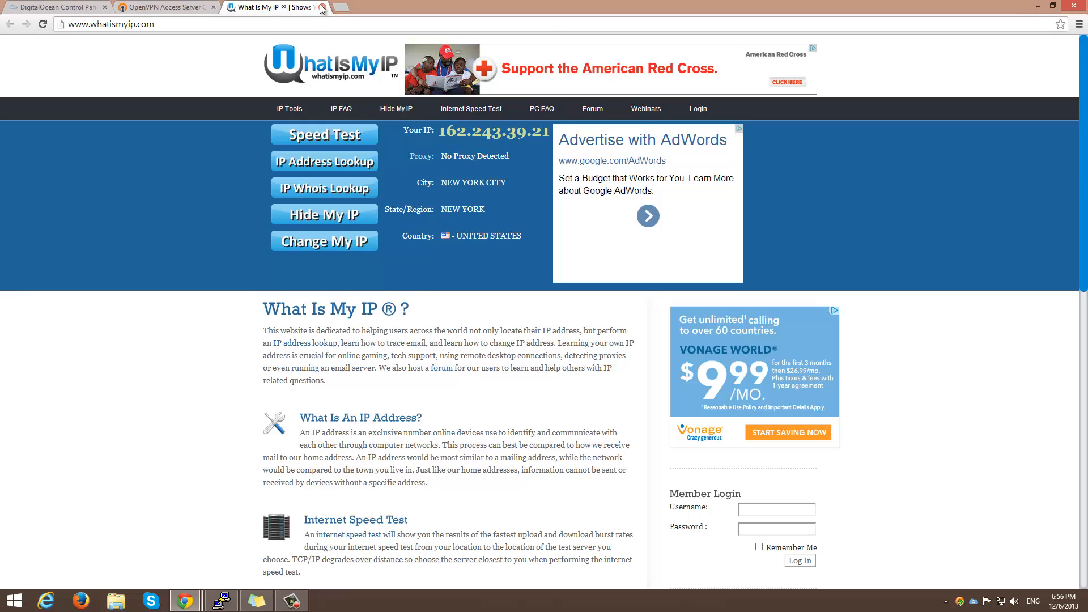
scroll(down, 3)
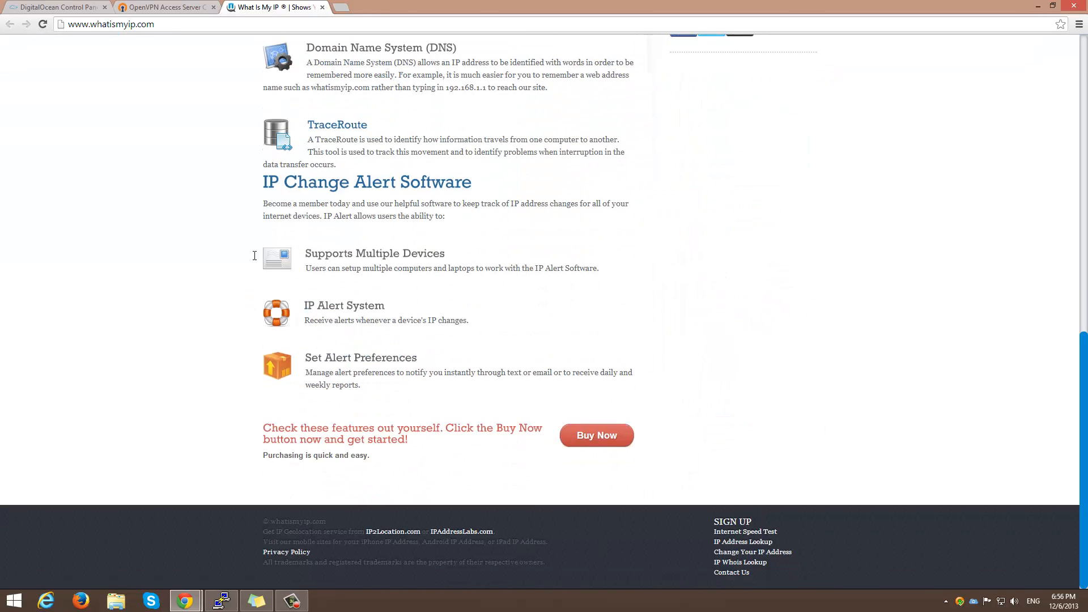
scroll(up, 3)
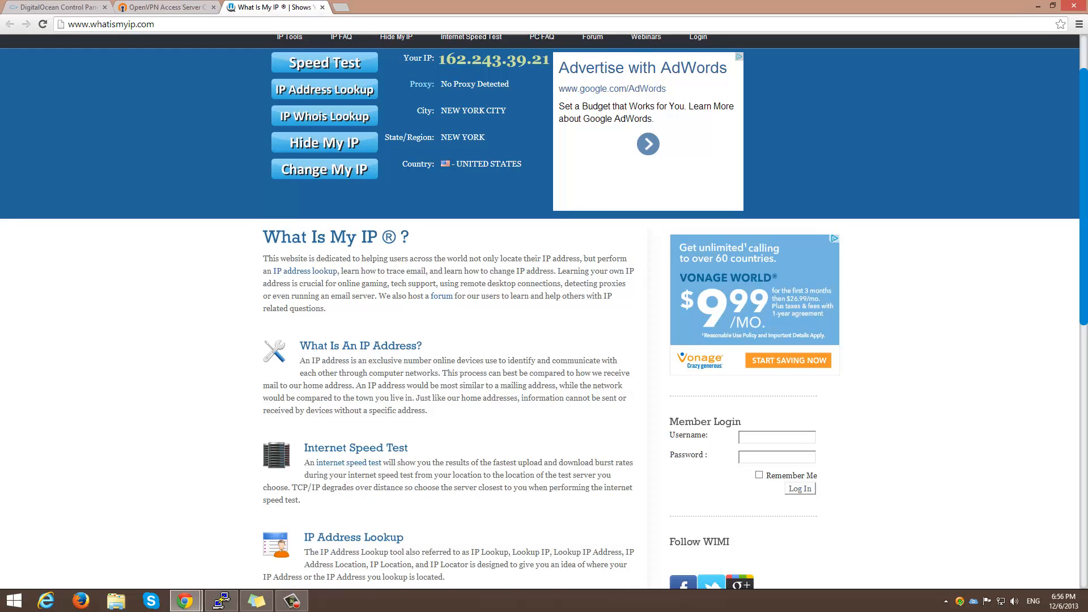